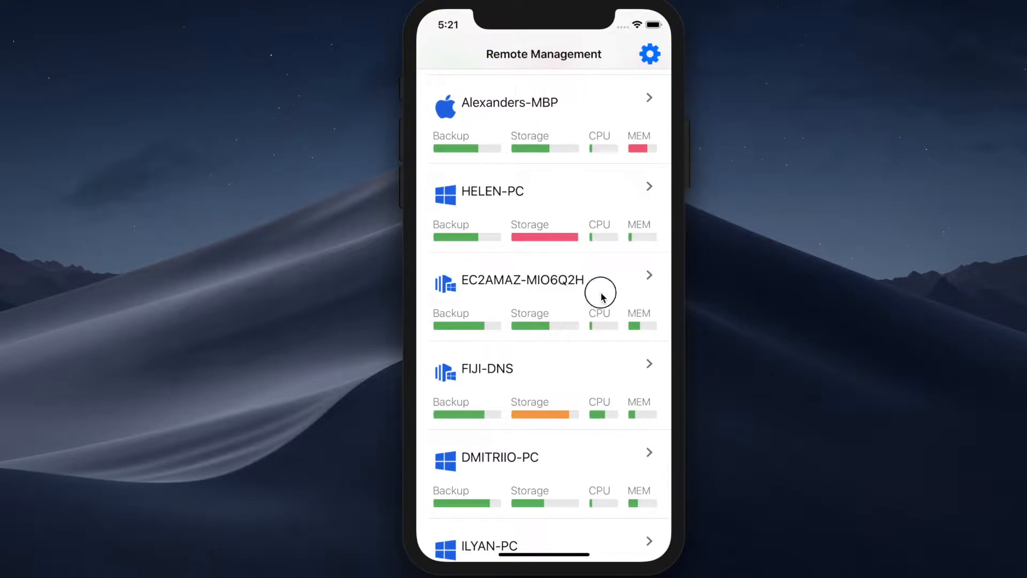
Step: Scroll the computer list and open Alexanders-MBP's details: status, company, product version
{"action": "scroll", "scroll_direction": "down", "scroll_amount": 3}
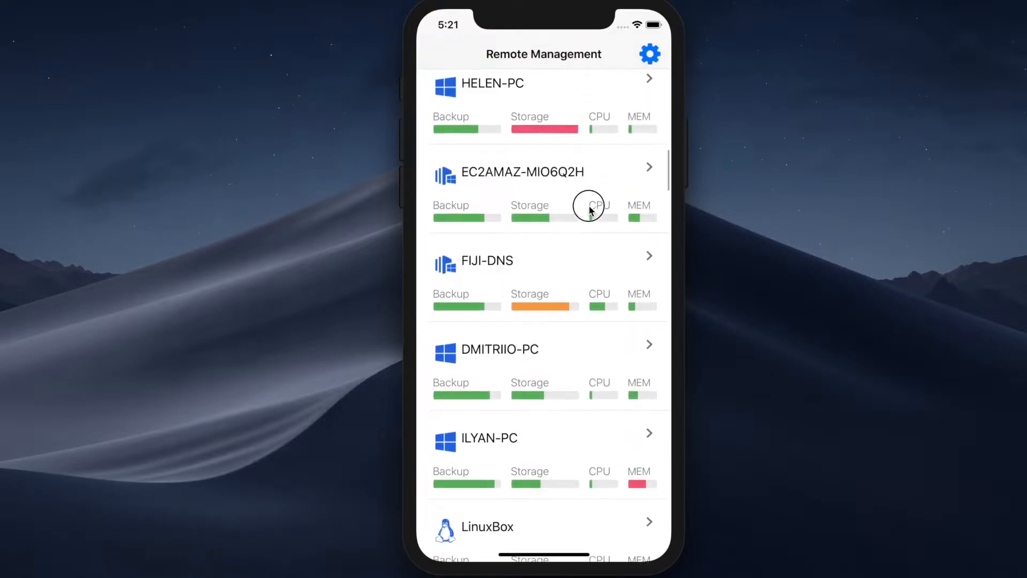
{"action": "scroll", "scroll_direction": "down", "scroll_amount": 3}
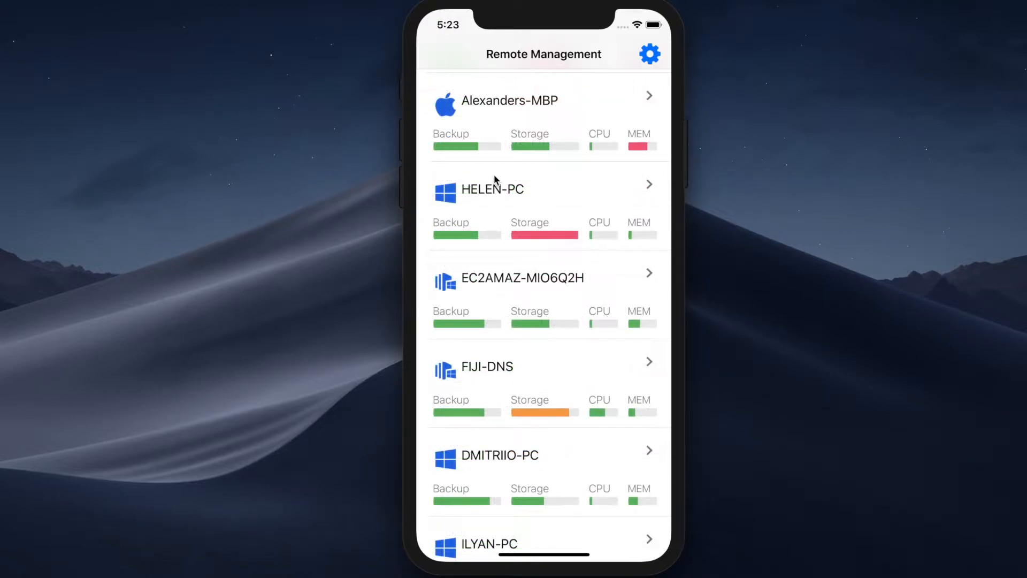
{"action": "mouse_move", "coordinate": [493, 107]}
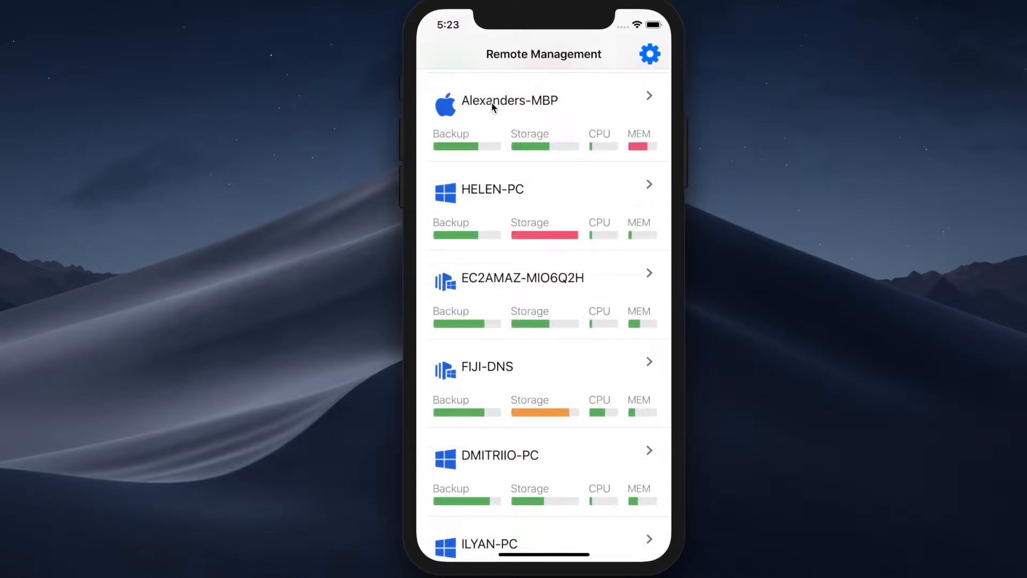
{"action": "mouse_move", "coordinate": [471, 119]}
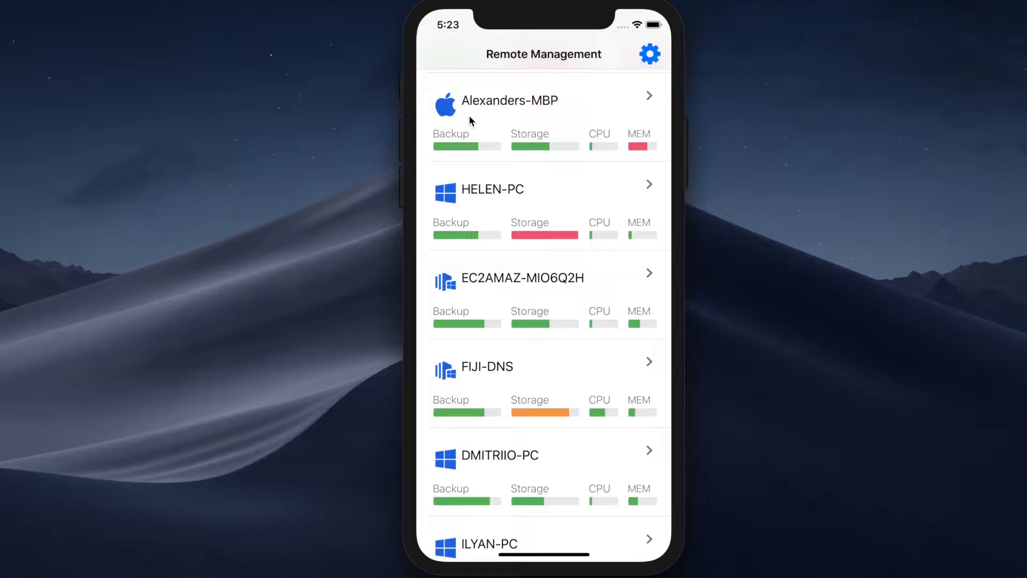
{"action": "mouse_move", "coordinate": [474, 145]}
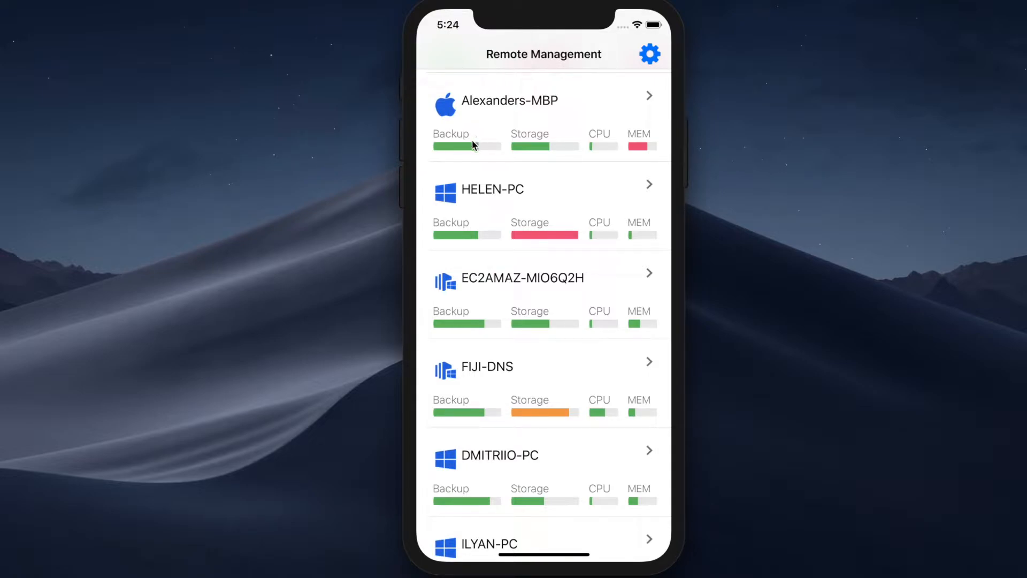
{"action": "mouse_move", "coordinate": [600, 151]}
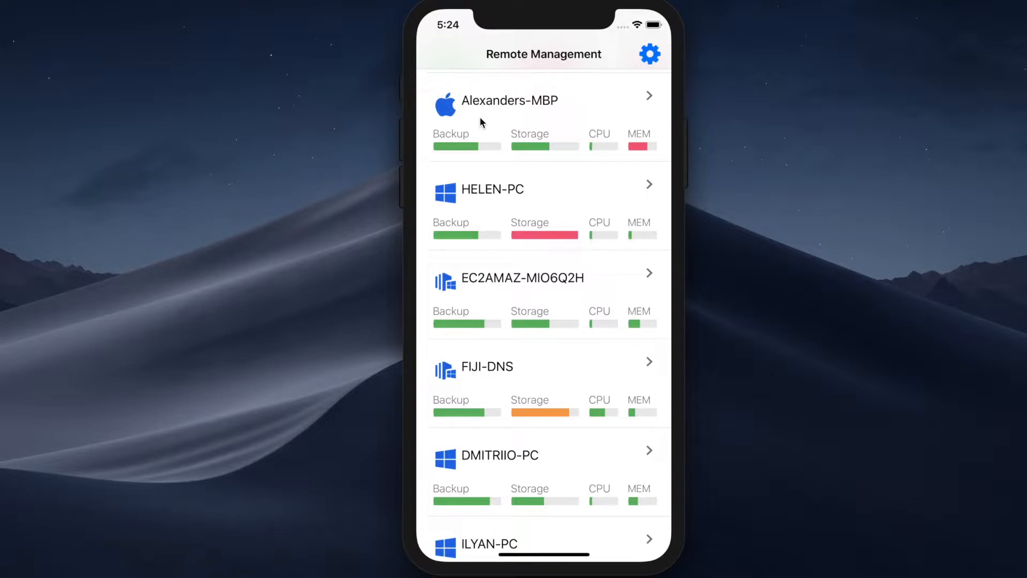
{"action": "mouse_move", "coordinate": [481, 144]}
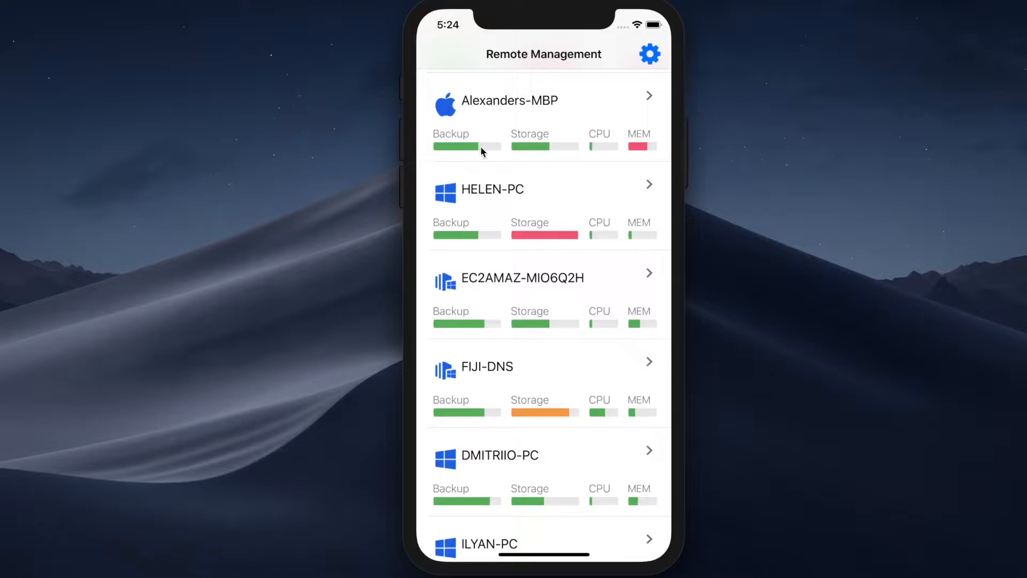
{"action": "mouse_move", "coordinate": [475, 153]}
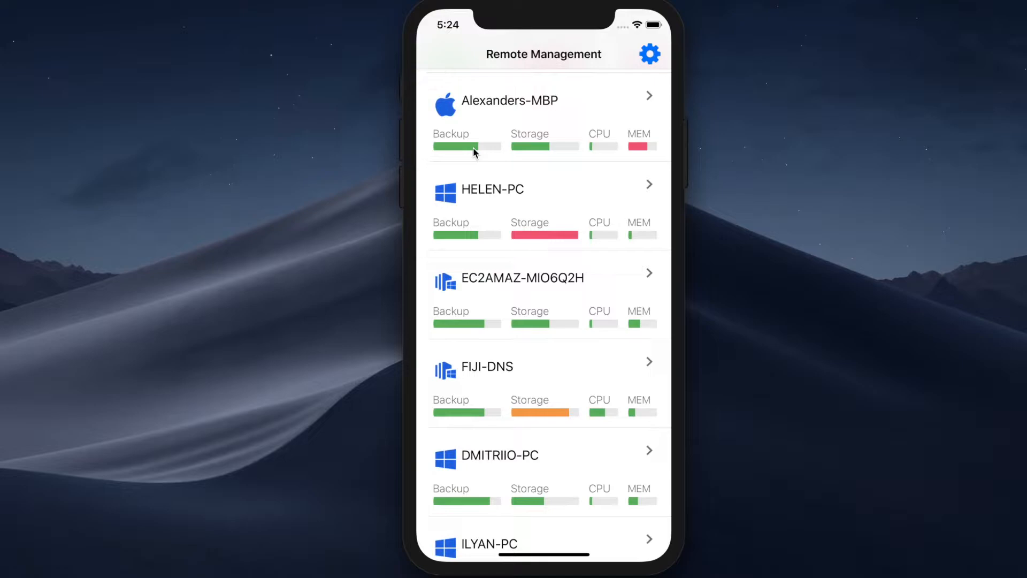
{"action": "mouse_move", "coordinate": [498, 154]}
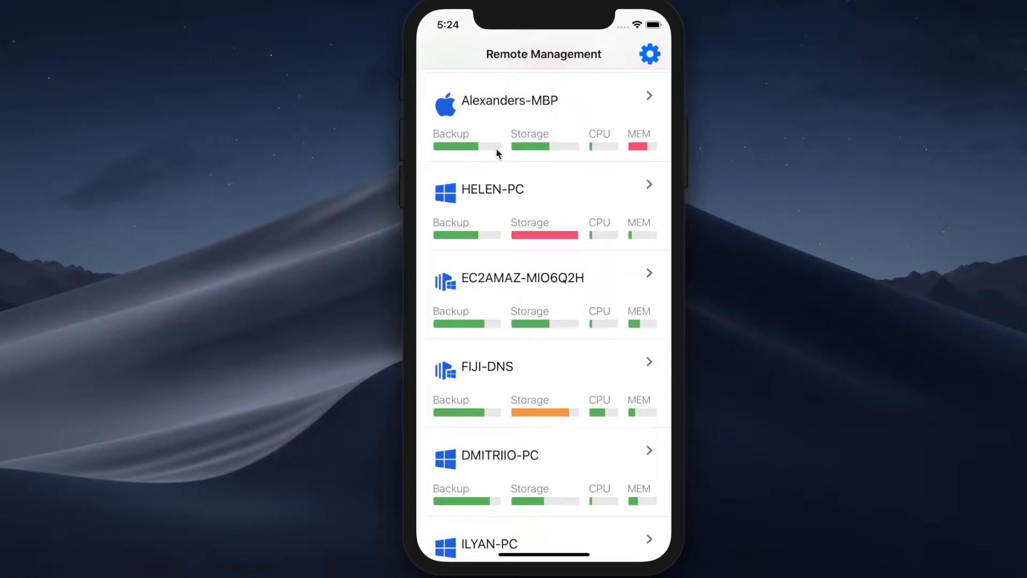
{"action": "mouse_move", "coordinate": [491, 124]}
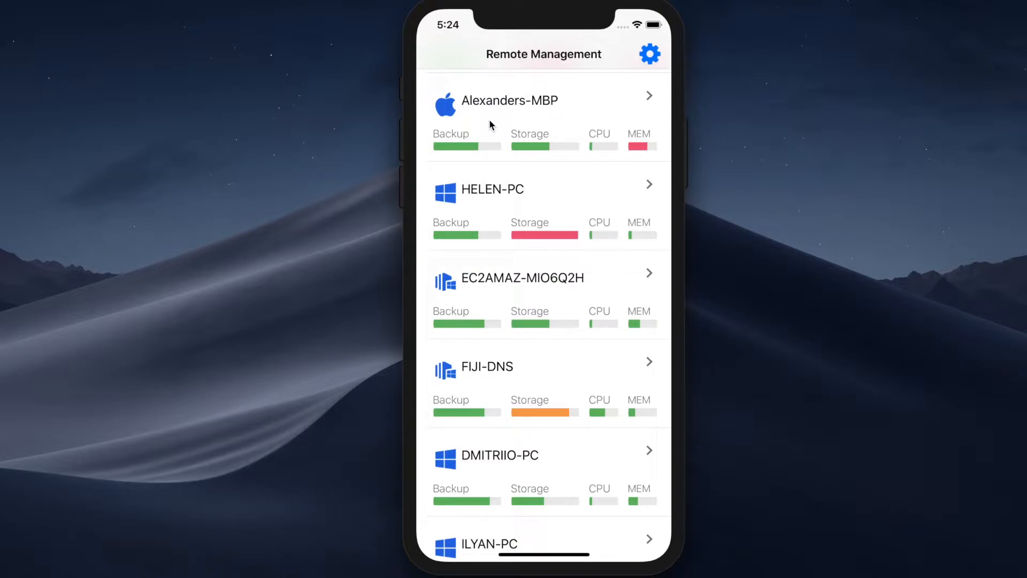
{"action": "left_click", "coordinate": [511, 101]}
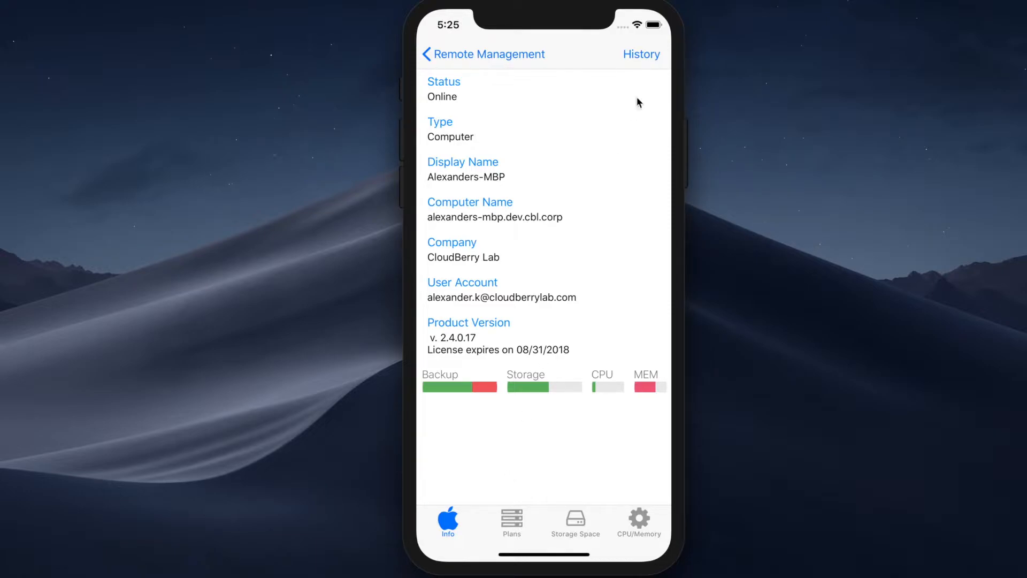
{"action": "mouse_move", "coordinate": [503, 395]}
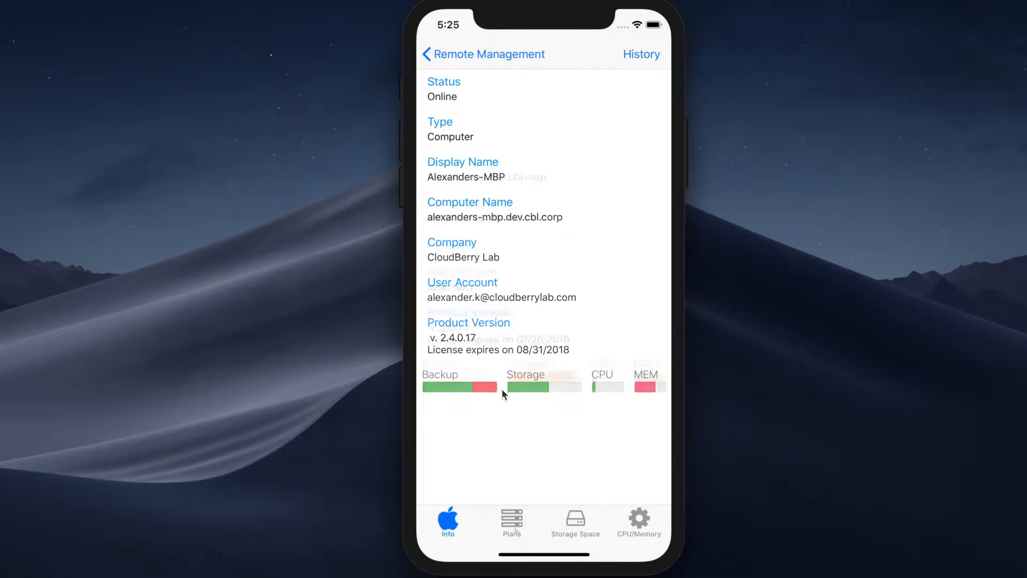
Step: List Alexanders-MBP's plans and open the Weekly restore plan details
{"action": "left_click", "coordinate": [511, 521]}
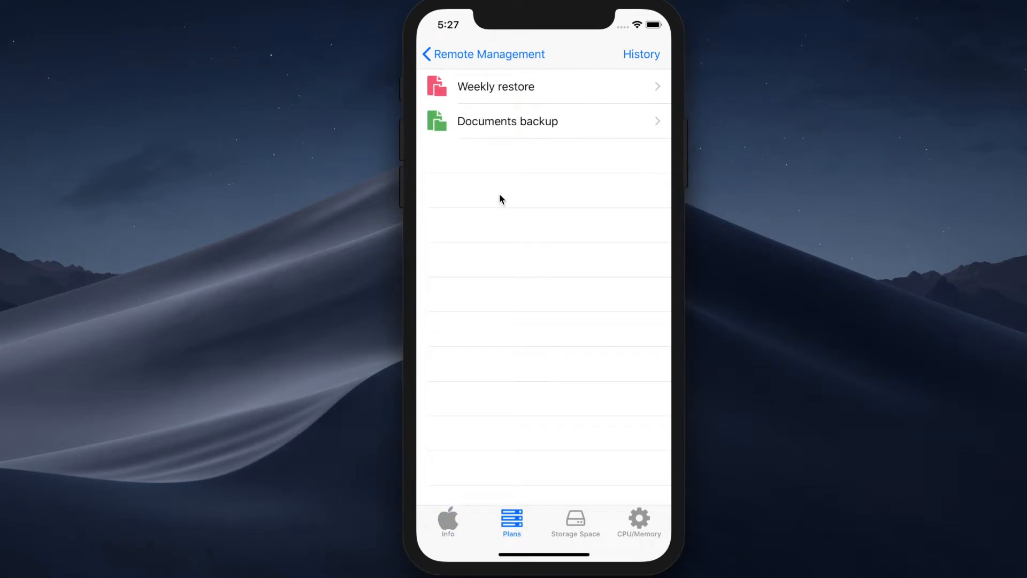
{"action": "mouse_move", "coordinate": [438, 124]}
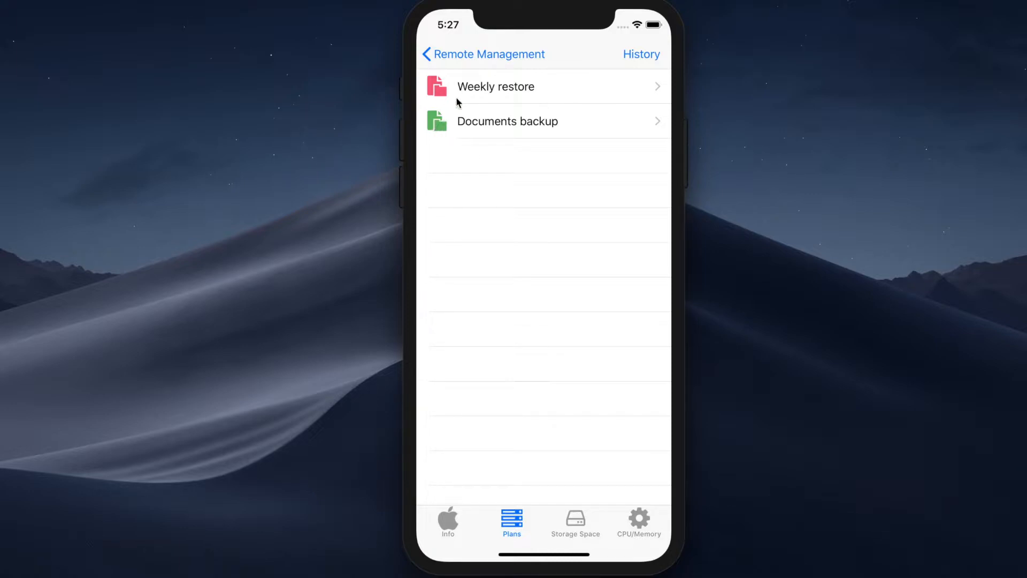
{"action": "mouse_move", "coordinate": [438, 89]}
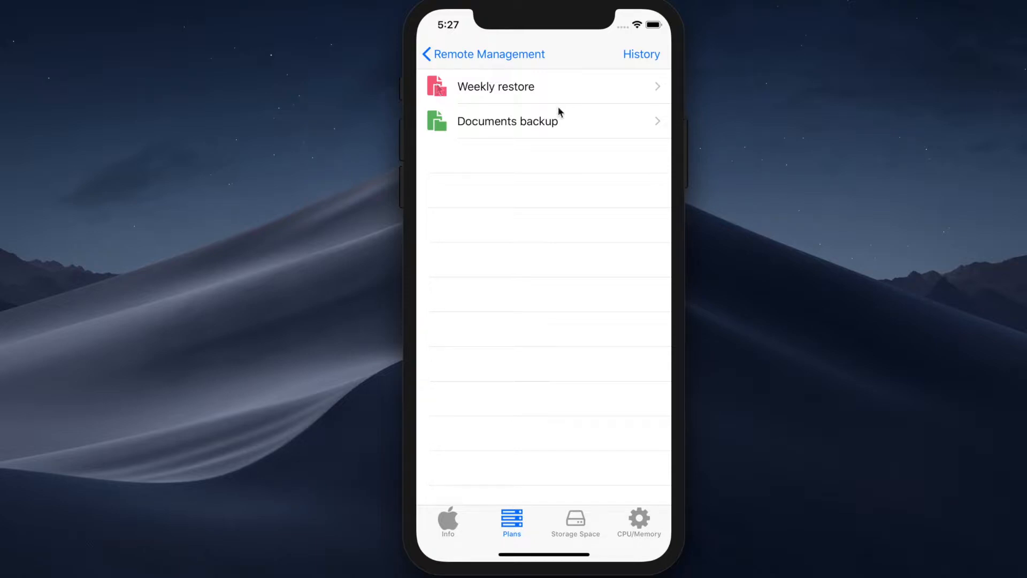
{"action": "mouse_move", "coordinate": [571, 97]}
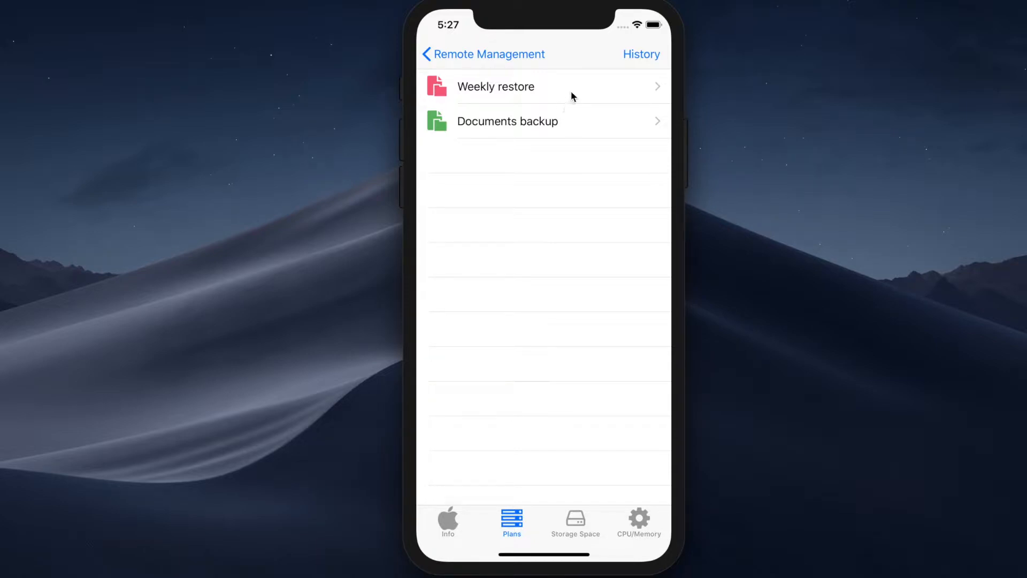
{"action": "left_click", "coordinate": [517, 87]}
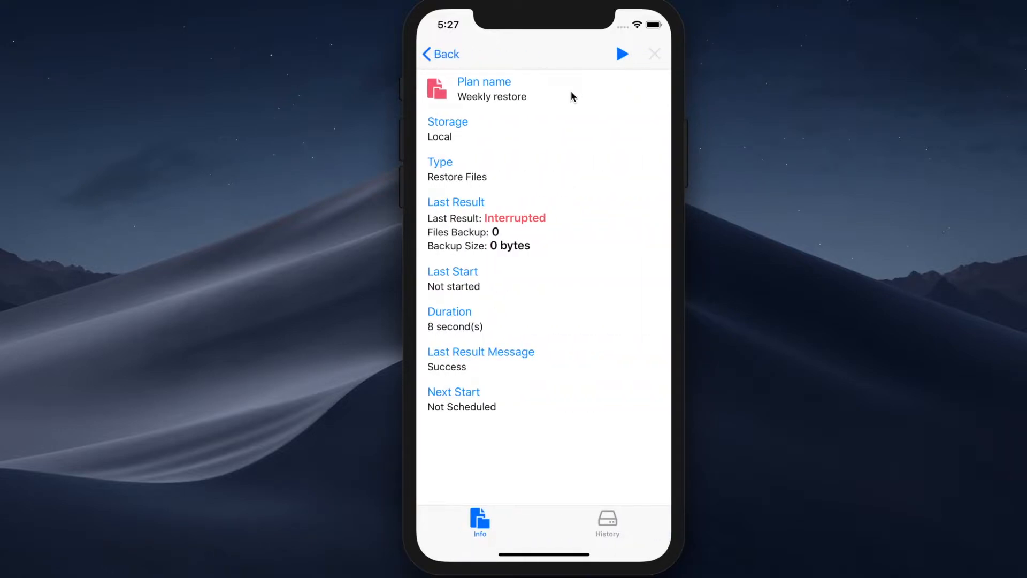
{"action": "mouse_move", "coordinate": [550, 108]}
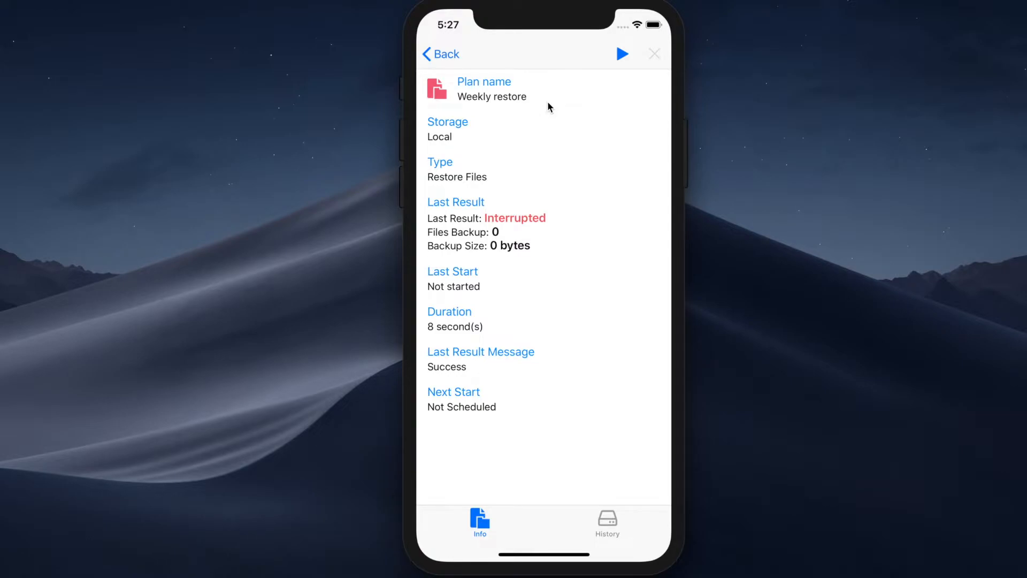
{"action": "mouse_move", "coordinate": [515, 221]}
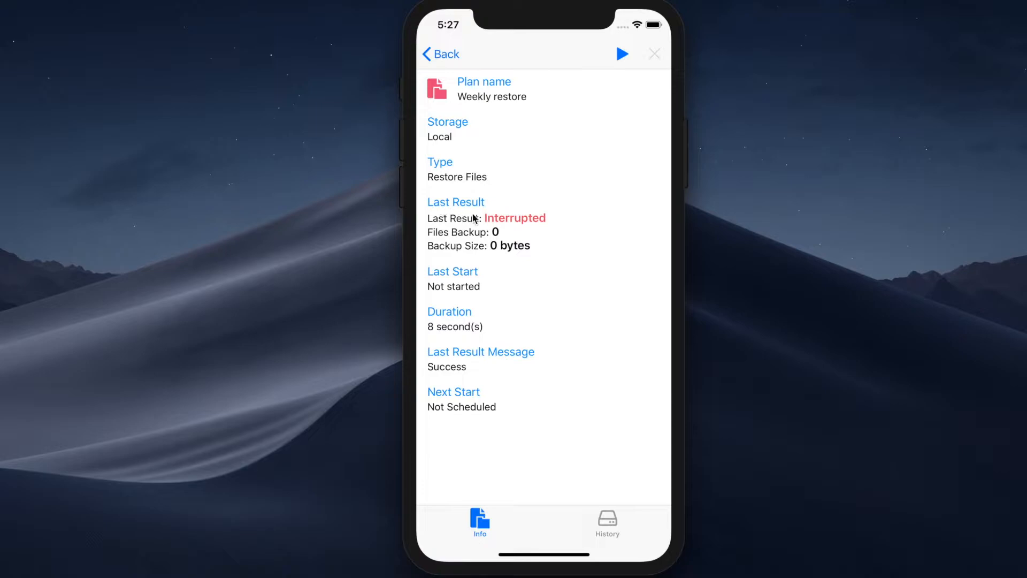
{"action": "mouse_move", "coordinate": [558, 210]}
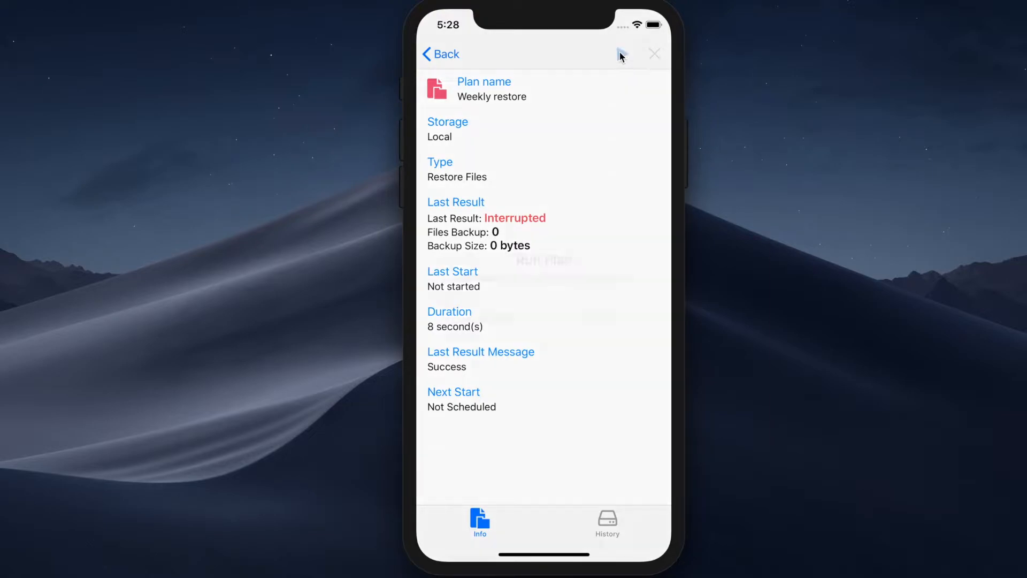
Step: Start the Weekly restore plan, then stop it and confirm Stop
{"action": "left_click", "coordinate": [622, 54]}
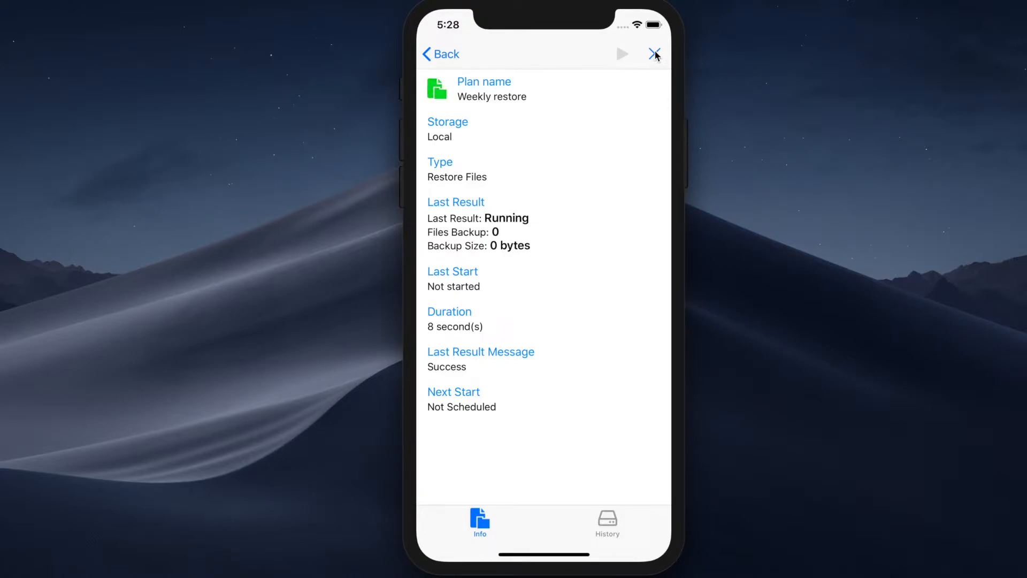
{"action": "left_click", "coordinate": [654, 53]}
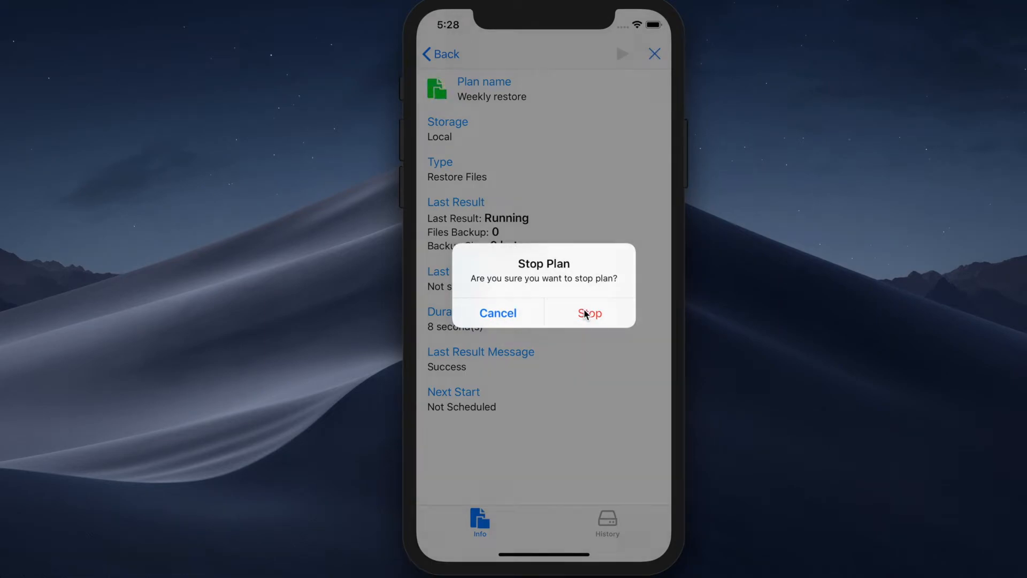
{"action": "left_click", "coordinate": [589, 313]}
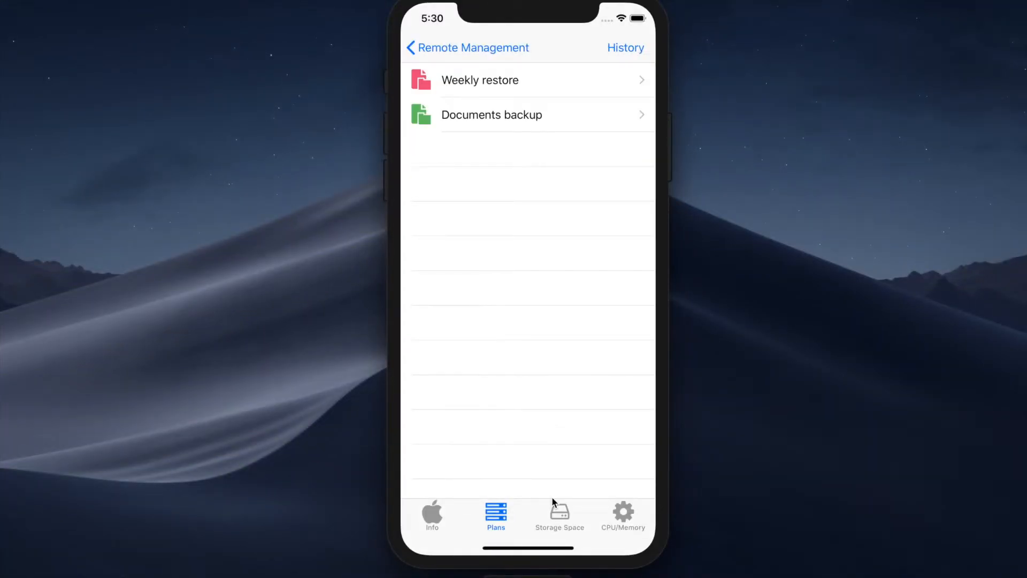
{"action": "mouse_move", "coordinate": [560, 517]}
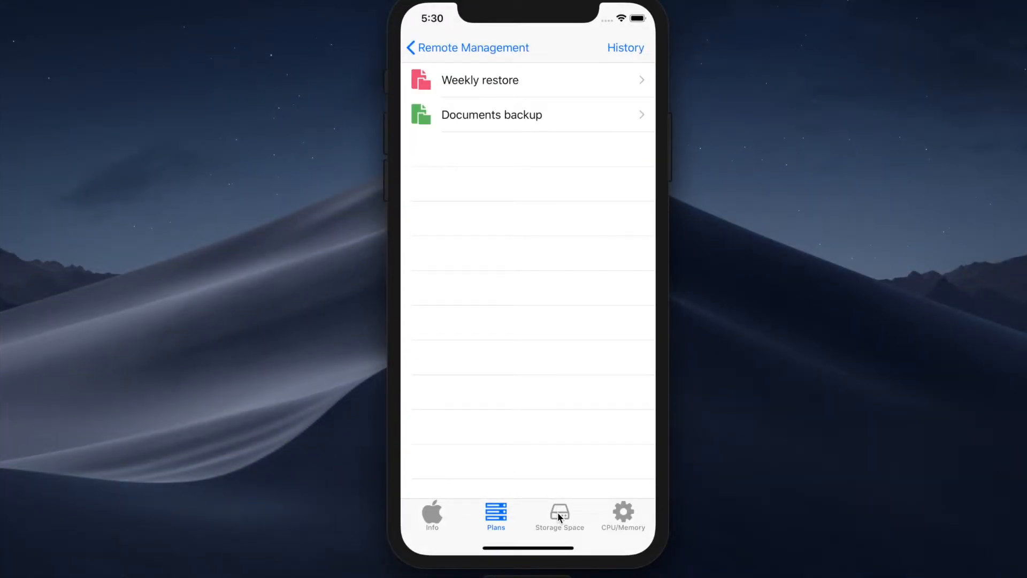
Step: View Storage Space (24.6 GB free of 250.1 GB), then CPU/Memory usage
{"action": "left_click", "coordinate": [560, 513]}
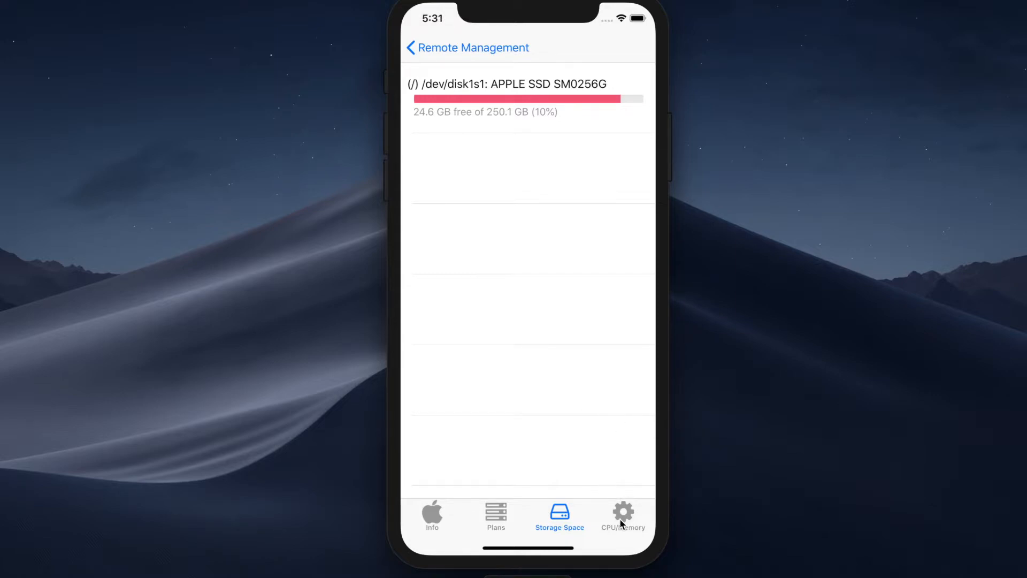
{"action": "left_click", "coordinate": [623, 513]}
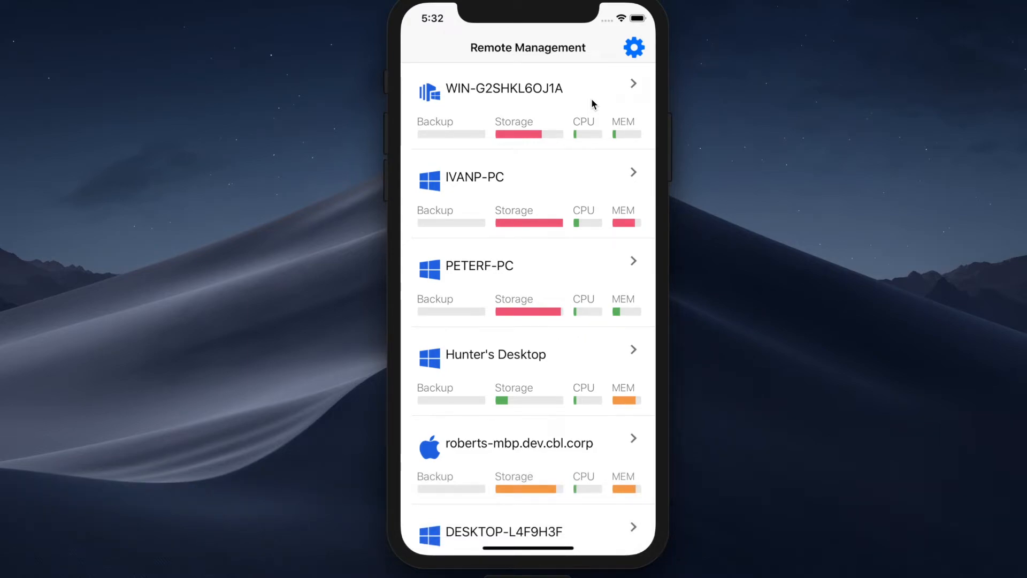
{"action": "mouse_move", "coordinate": [580, 80]}
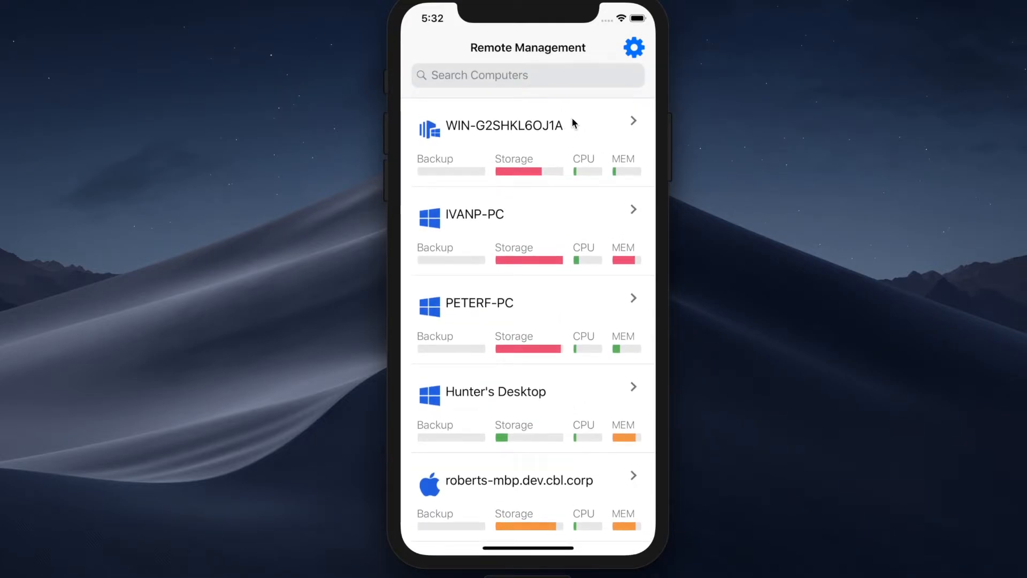
{"action": "mouse_move", "coordinate": [536, 85]}
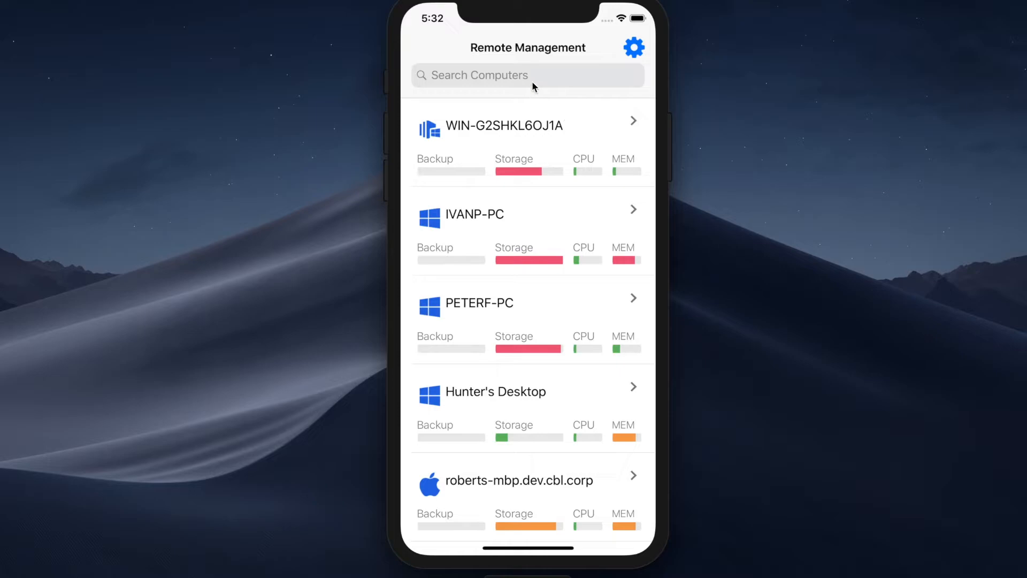
Step: Search computers for 'Alex' and open ALEXV-WU74-64's details
{"action": "left_click", "coordinate": [522, 74]}
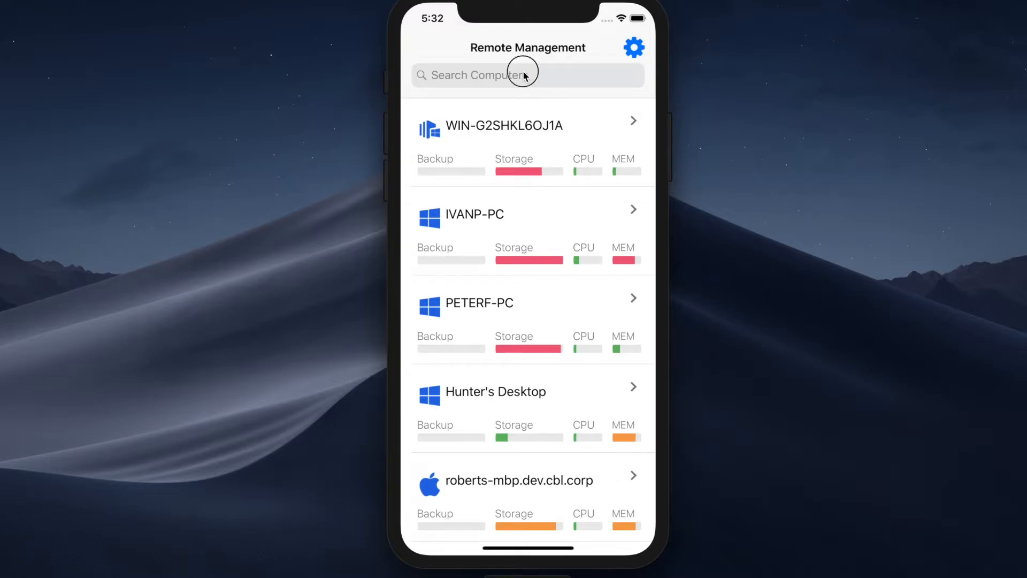
{"action": "left_click", "coordinate": [528, 74]}
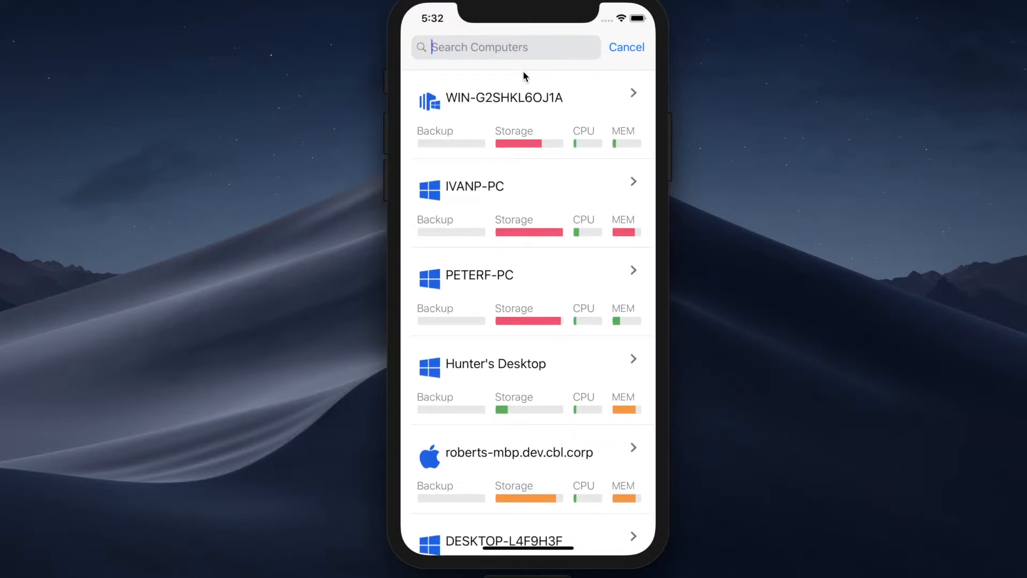
{"action": "type", "text": "Al"}
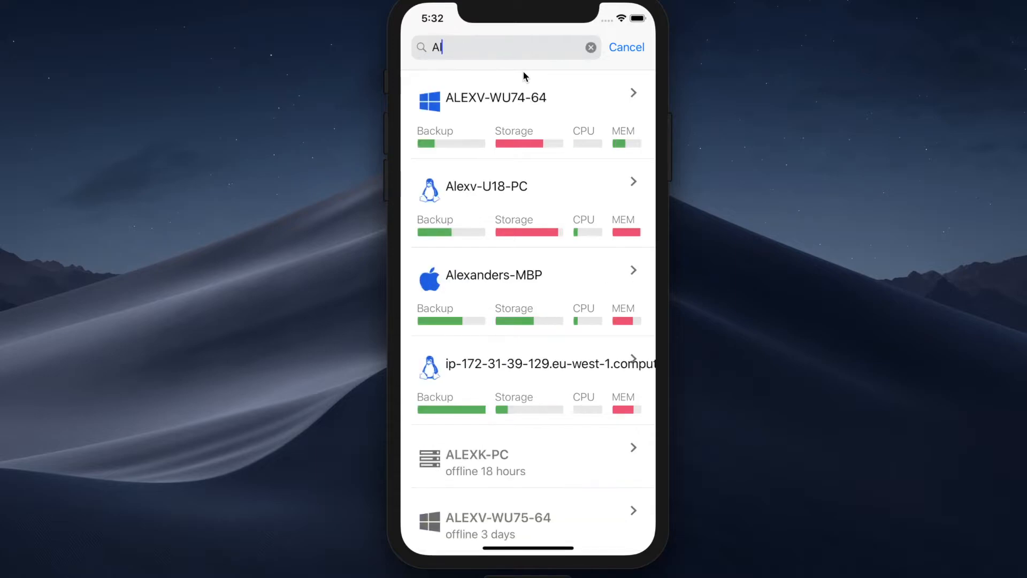
{"action": "type", "text": "lex"}
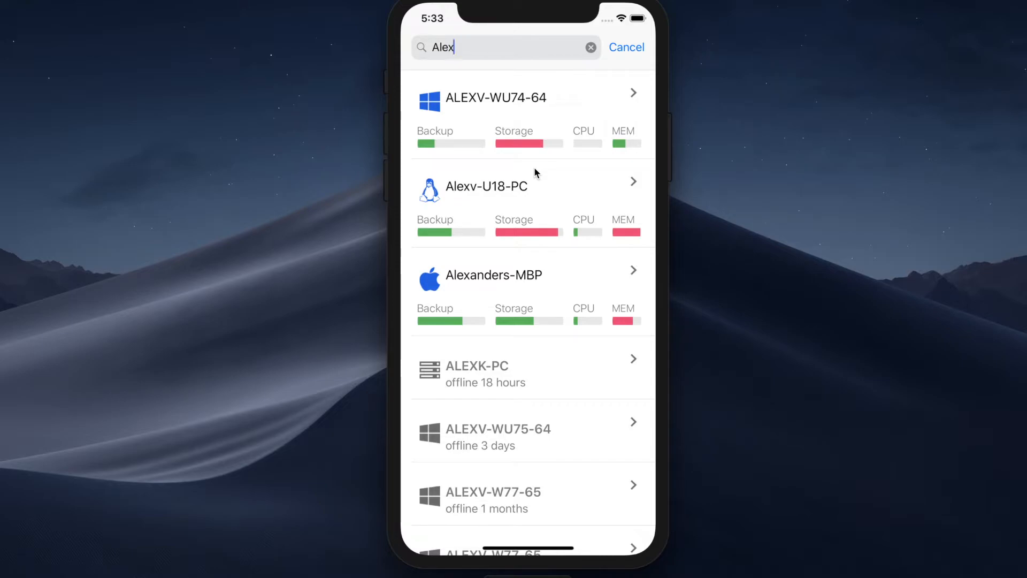
{"action": "mouse_move", "coordinate": [600, 115]}
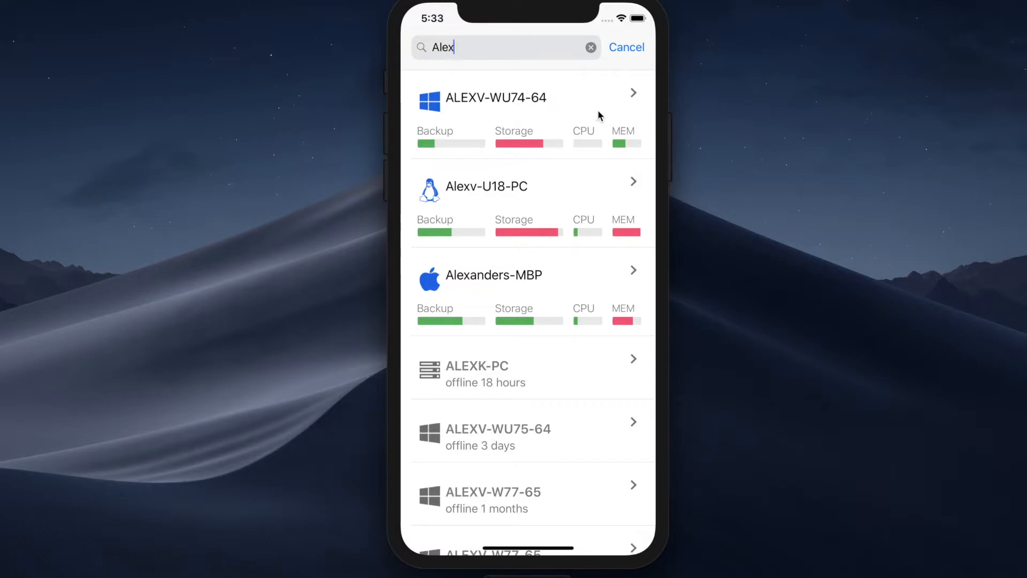
{"action": "left_click", "coordinate": [496, 98]}
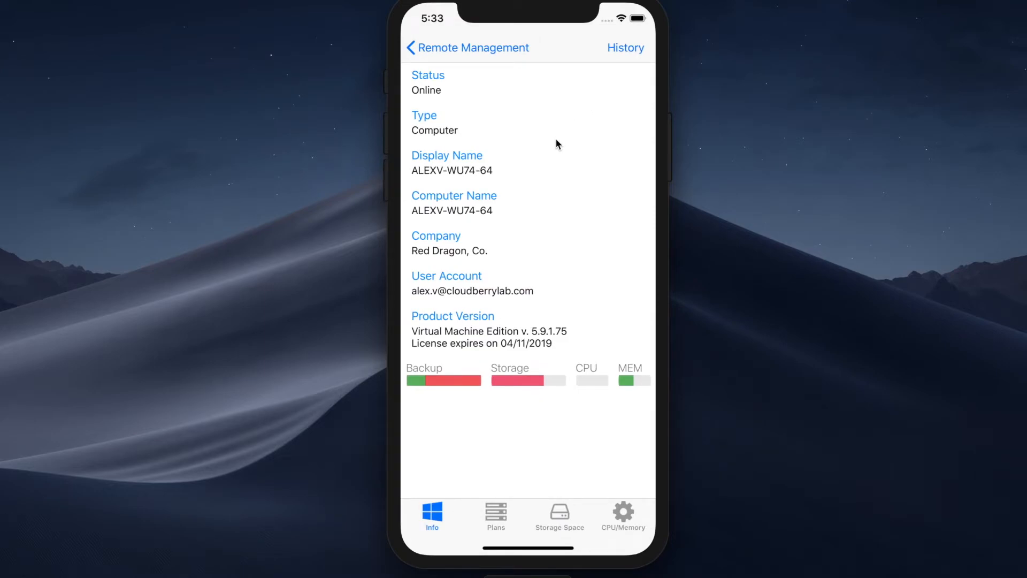
{"action": "mouse_move", "coordinate": [446, 390]}
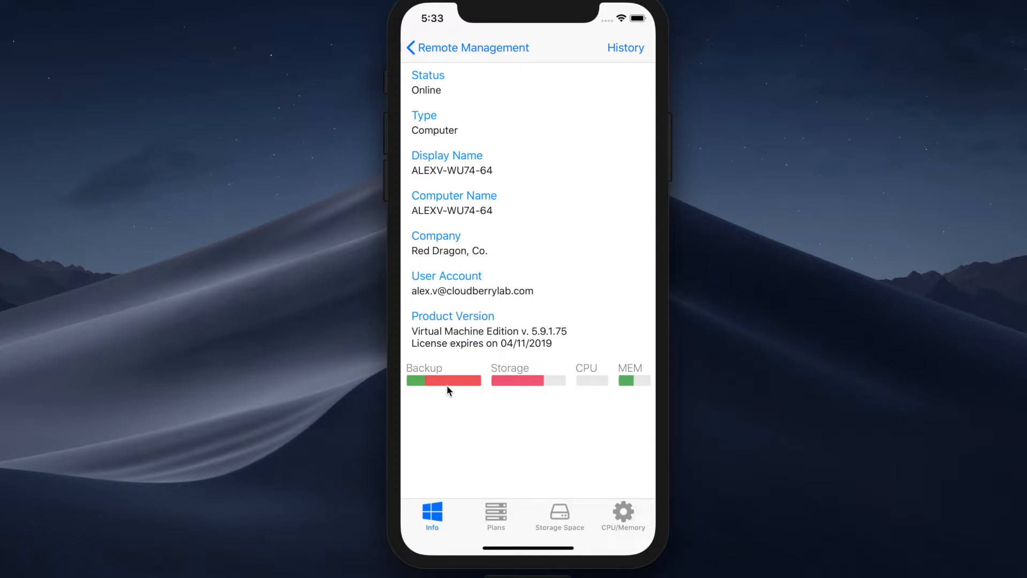
{"action": "mouse_move", "coordinate": [463, 406]}
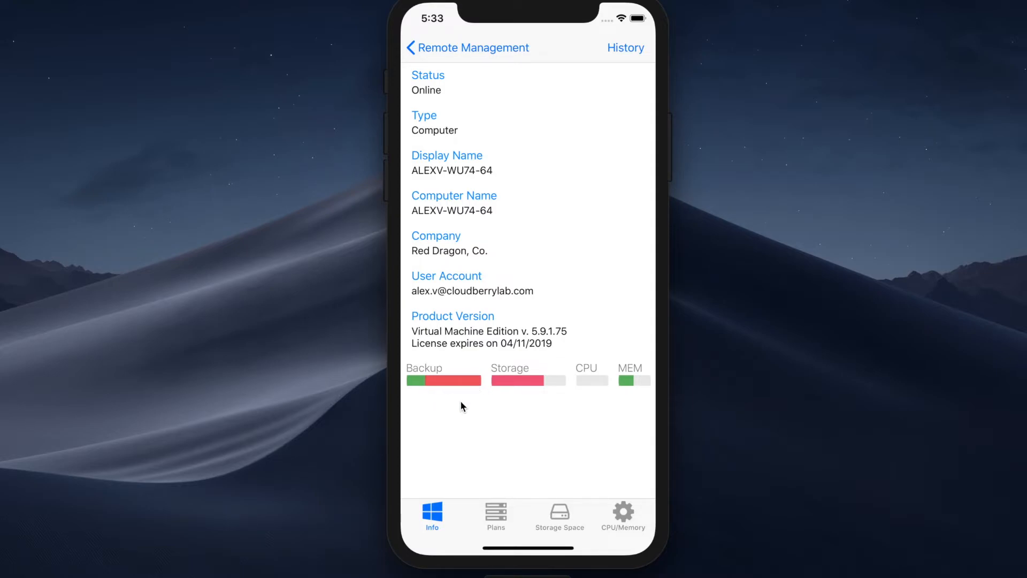
Step: View ALEXV-WU74-64's backup plans, then return to the Remote Management computer list
{"action": "left_click", "coordinate": [495, 516]}
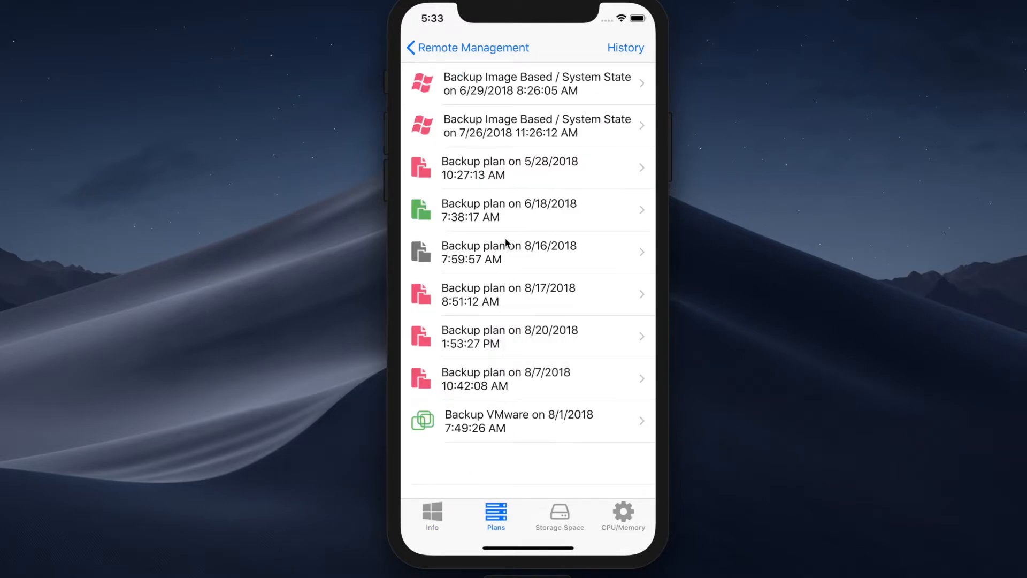
{"action": "mouse_move", "coordinate": [511, 64]}
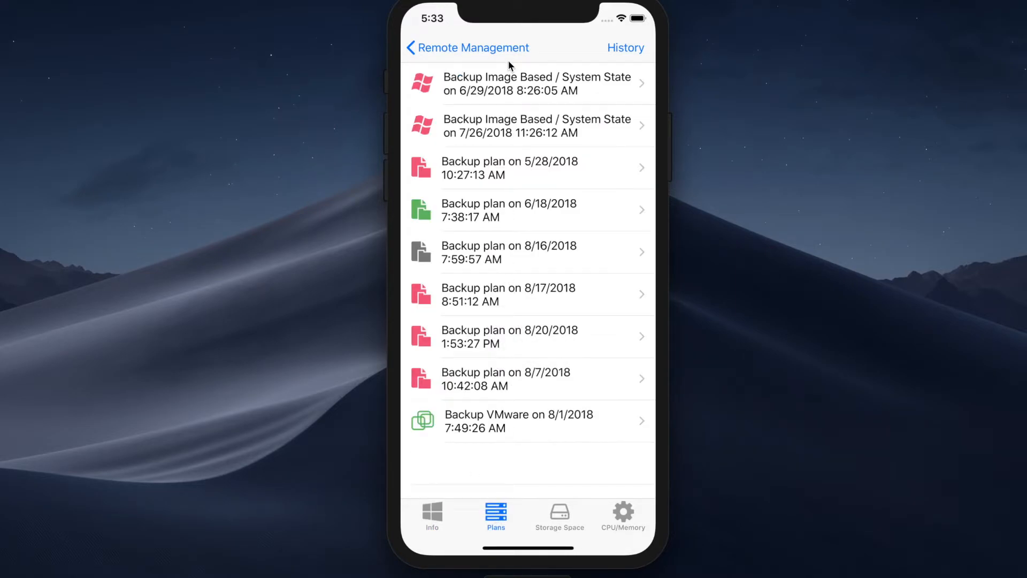
{"action": "left_click", "coordinate": [535, 126]}
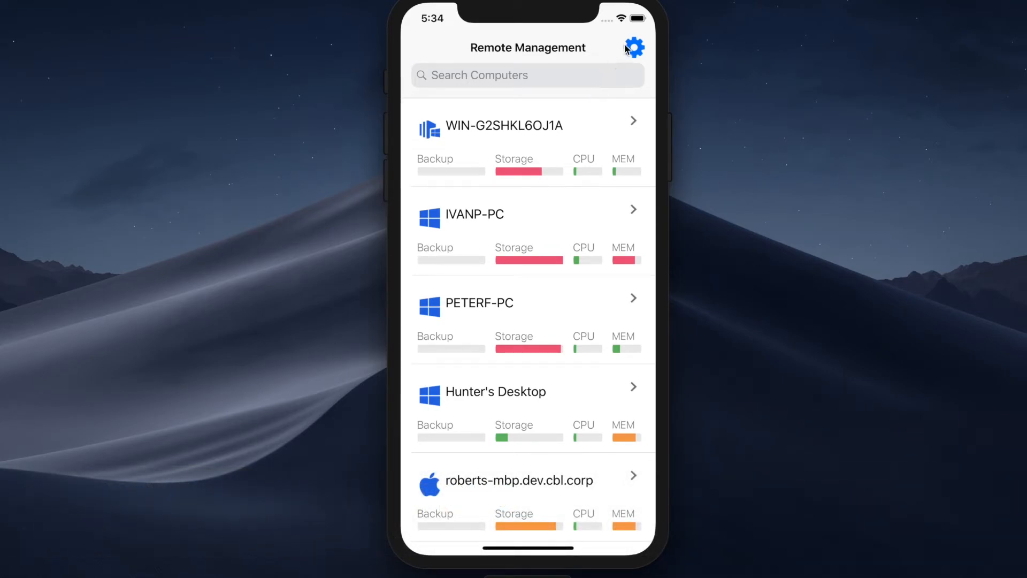
Step: Open Settings from the gear menu and view Notification Mode options (Always/Failure-Only)
{"action": "left_click", "coordinate": [637, 48]}
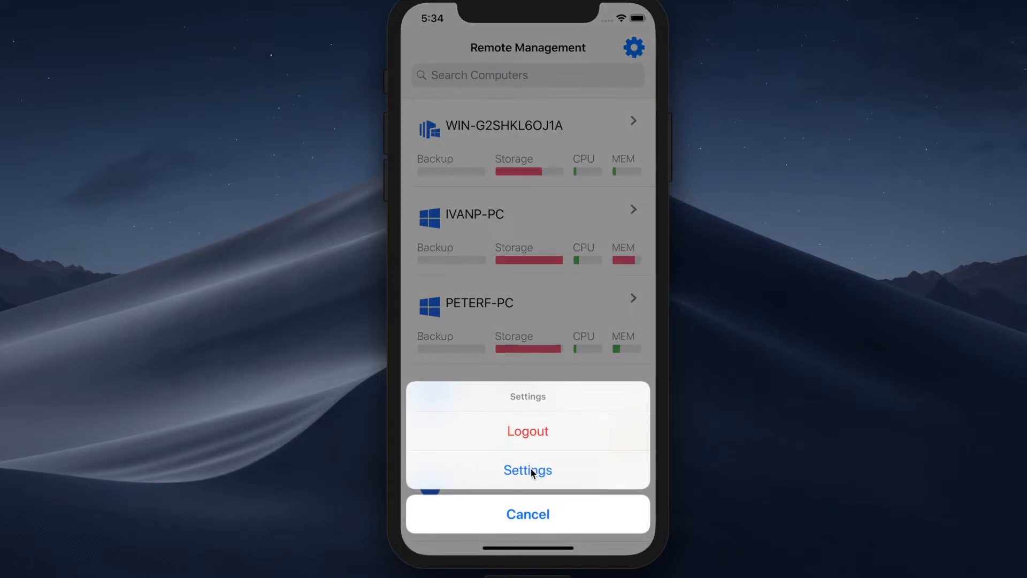
{"action": "left_click", "coordinate": [527, 469]}
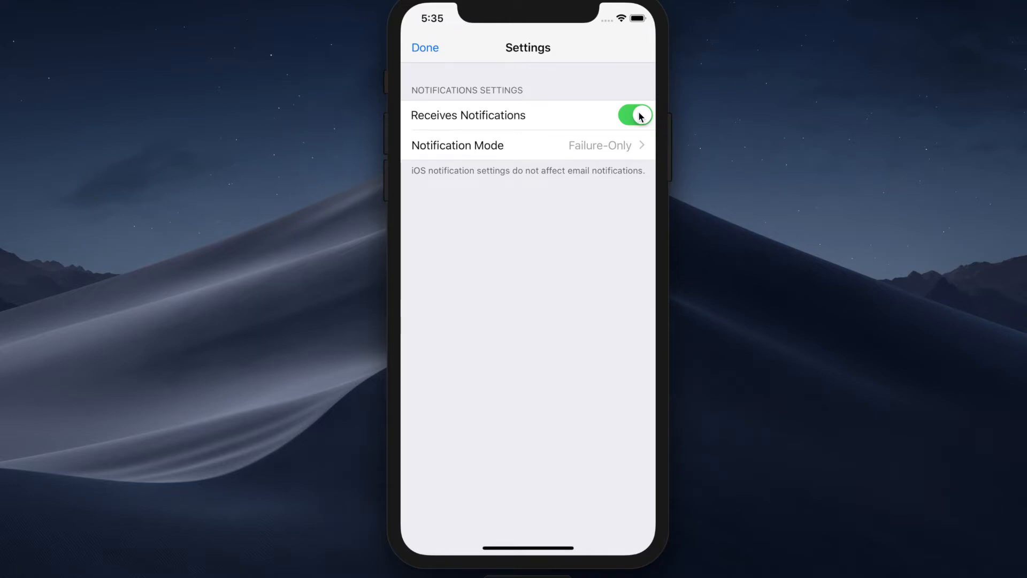
{"action": "left_click", "coordinate": [528, 145]}
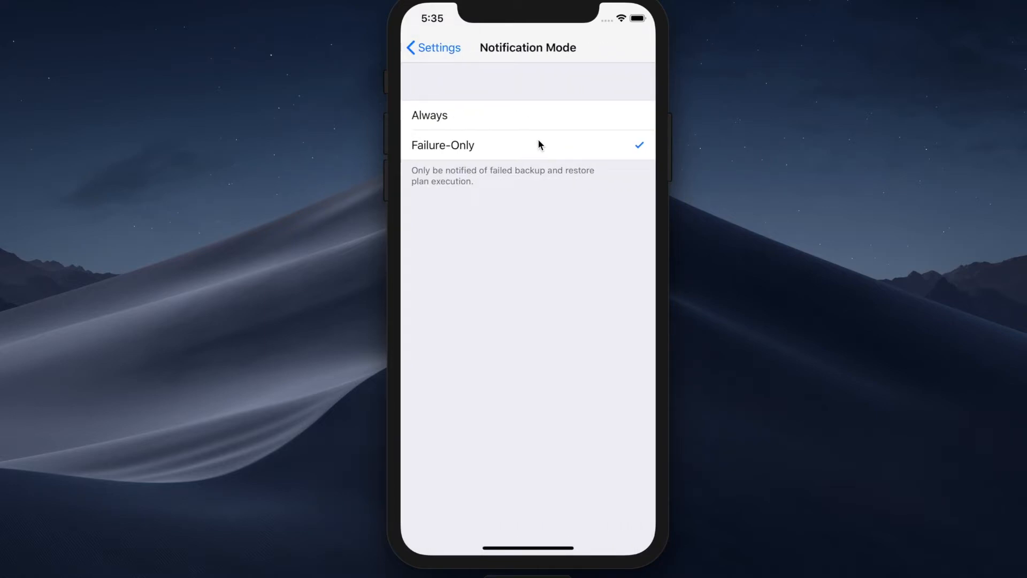
{"action": "mouse_move", "coordinate": [531, 145]}
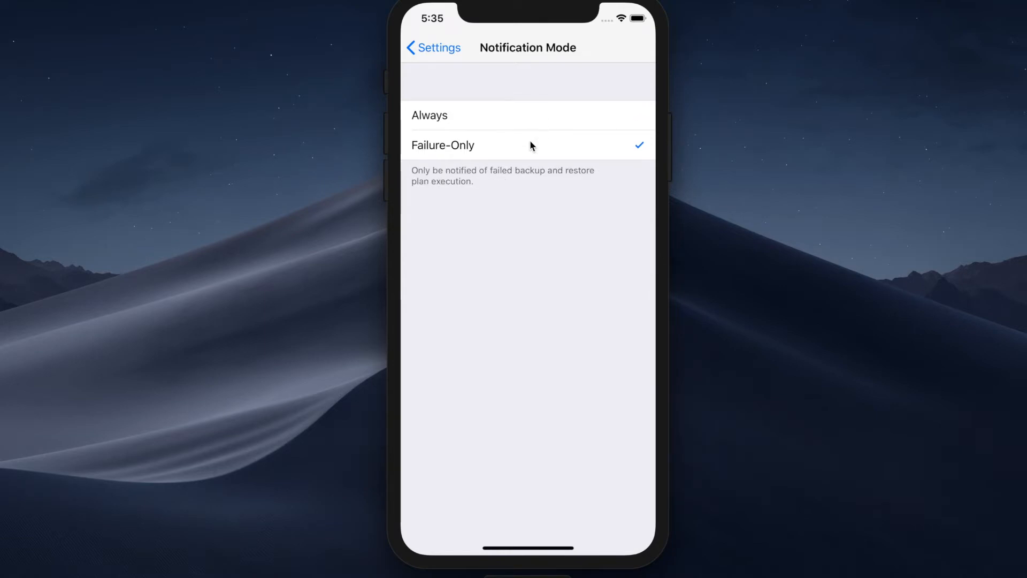
{"action": "mouse_move", "coordinate": [541, 119]}
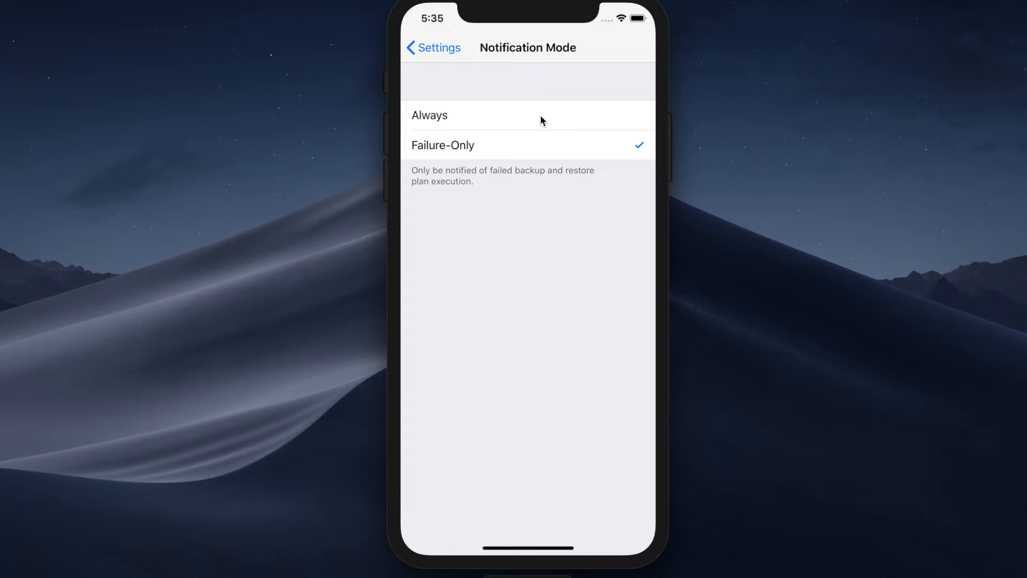
{"action": "mouse_move", "coordinate": [539, 149]}
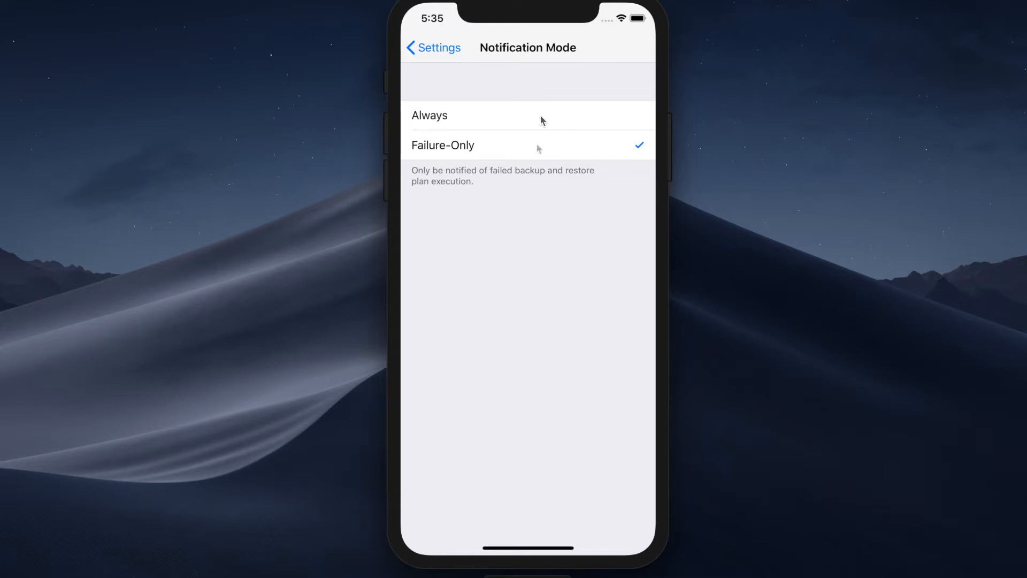
{"action": "mouse_move", "coordinate": [542, 141]}
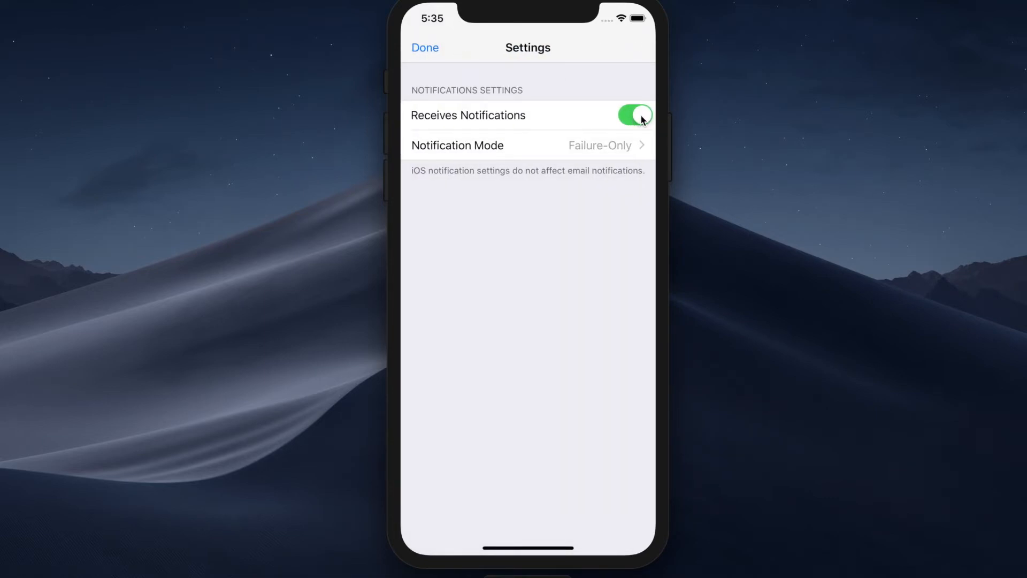
Step: Switch the Receives Notifications toggle off
{"action": "left_click", "coordinate": [636, 114]}
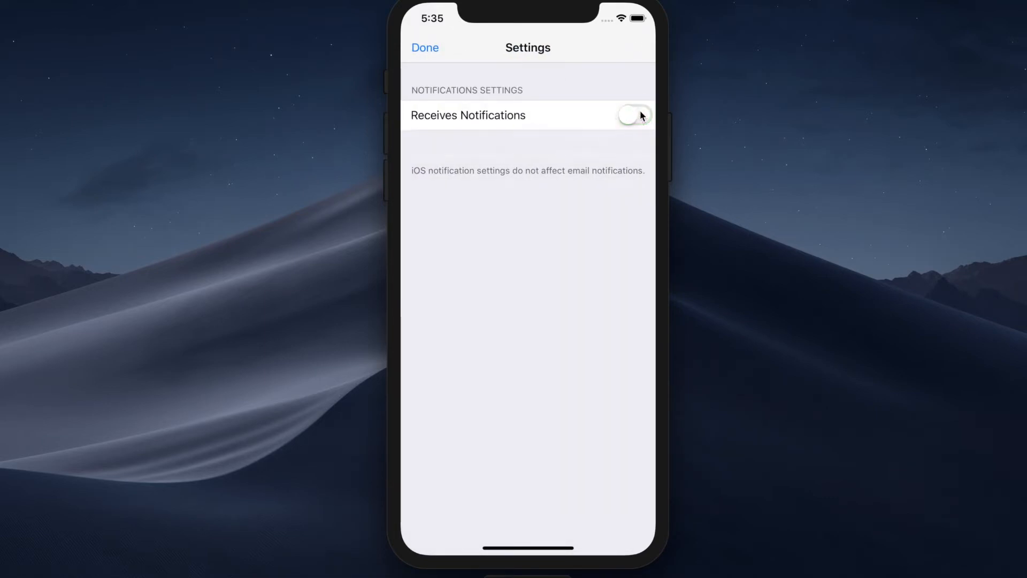
{"action": "left_click", "coordinate": [636, 115]}
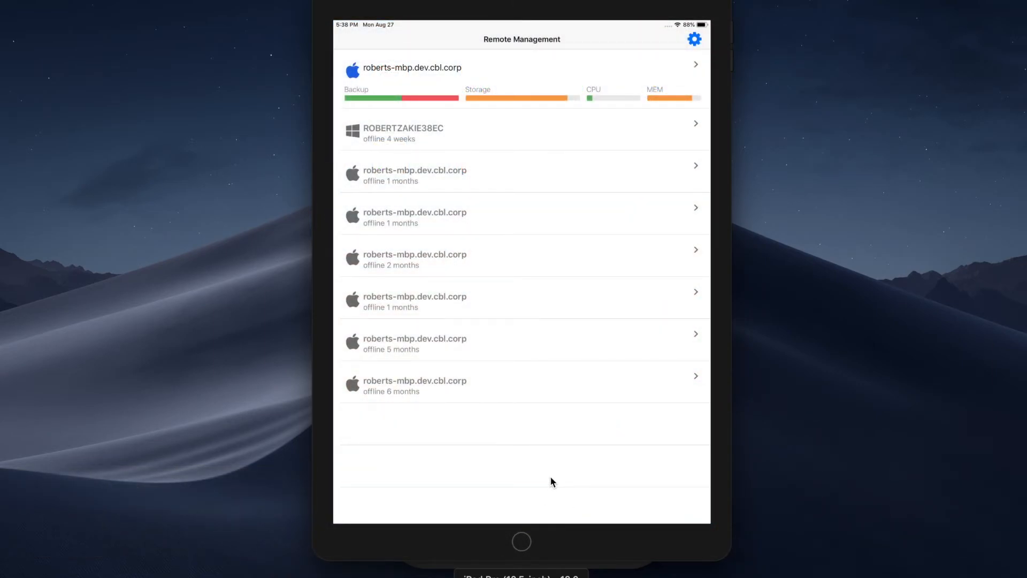
{"action": "mouse_move", "coordinate": [559, 74]}
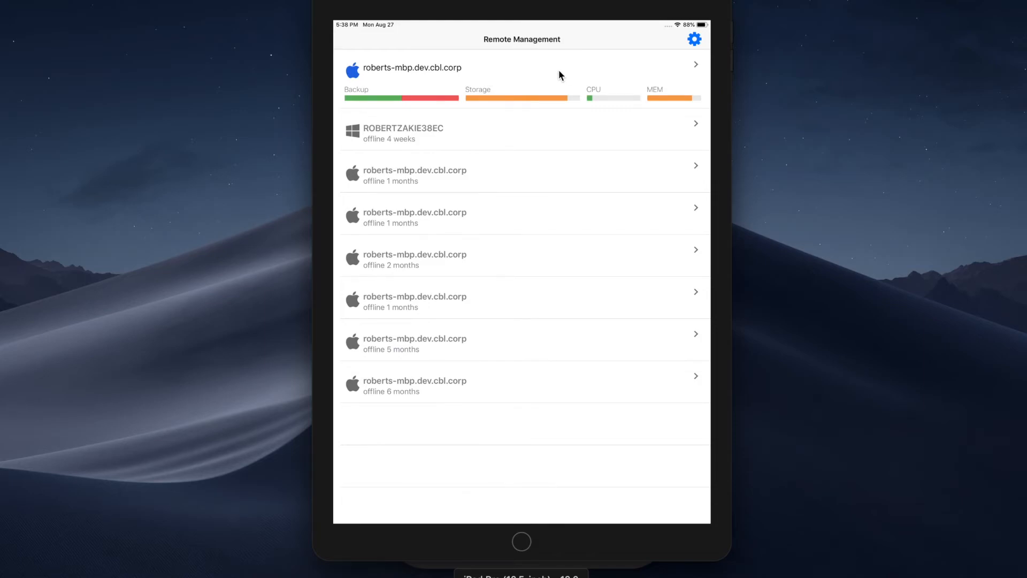
Step: Open roberts-mbp.dev.cbl.corp on iPad, list its plans, and open Weekly restore
{"action": "left_click", "coordinate": [559, 71]}
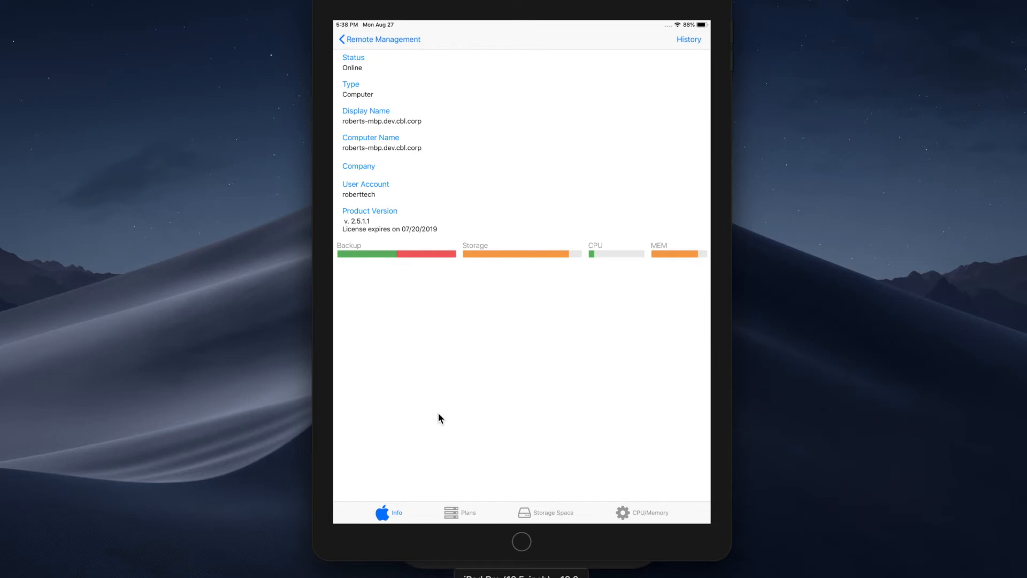
{"action": "left_click", "coordinate": [459, 513]}
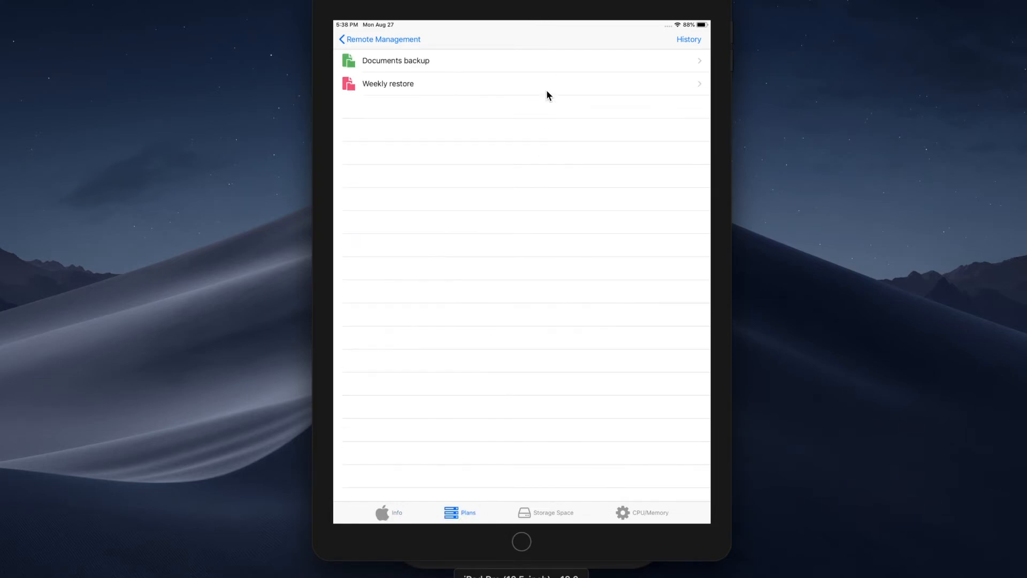
{"action": "left_click", "coordinate": [388, 83]}
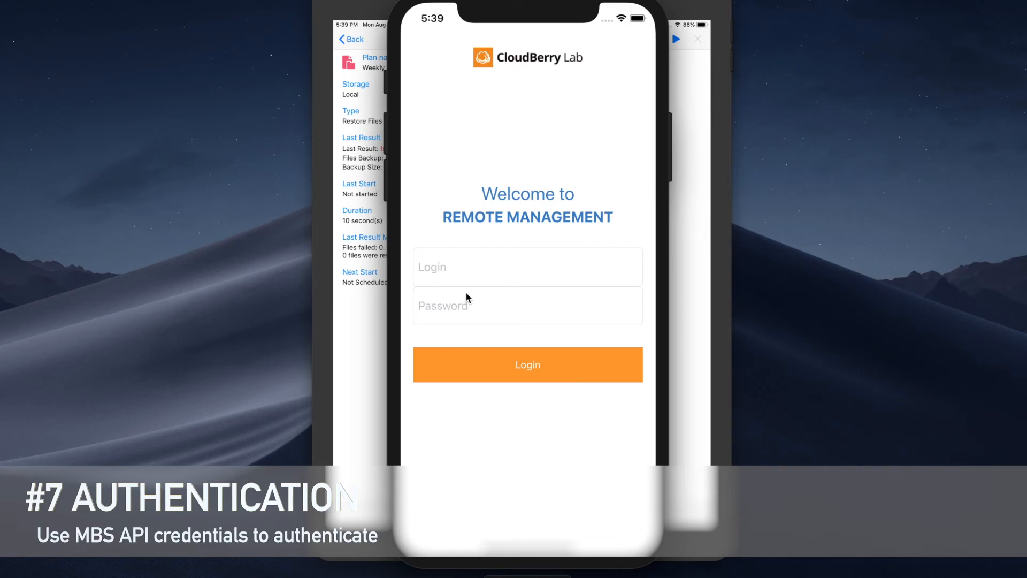
Step: Show the login screen with Login and Password fields for API credential sign-in
{"action": "left_click", "coordinate": [527, 266]}
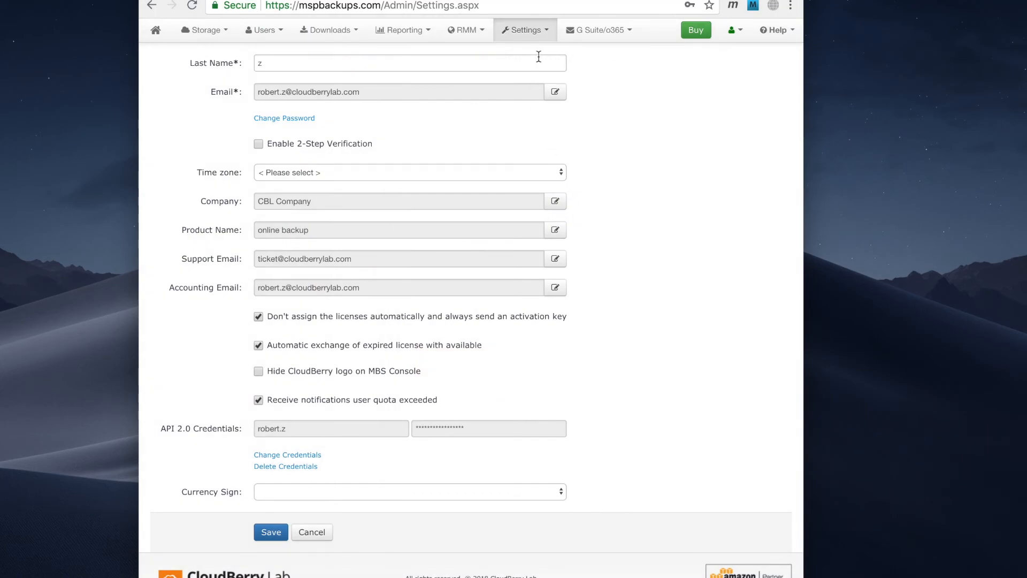
Step: Open the MBS console settings for the API 2.0 credentials and log in with them on the phone
{"action": "left_click", "coordinate": [525, 30]}
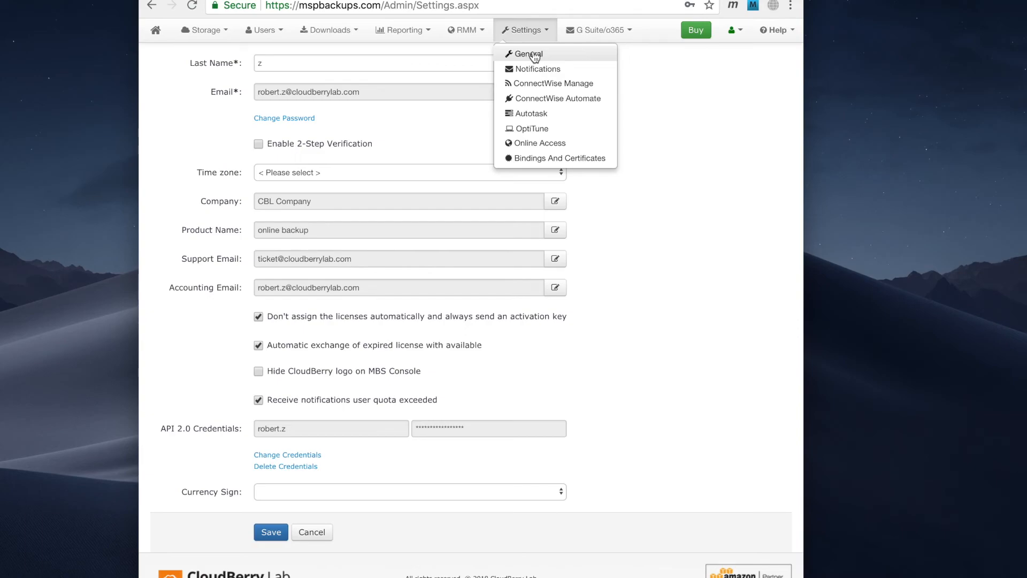
{"action": "mouse_move", "coordinate": [238, 438]}
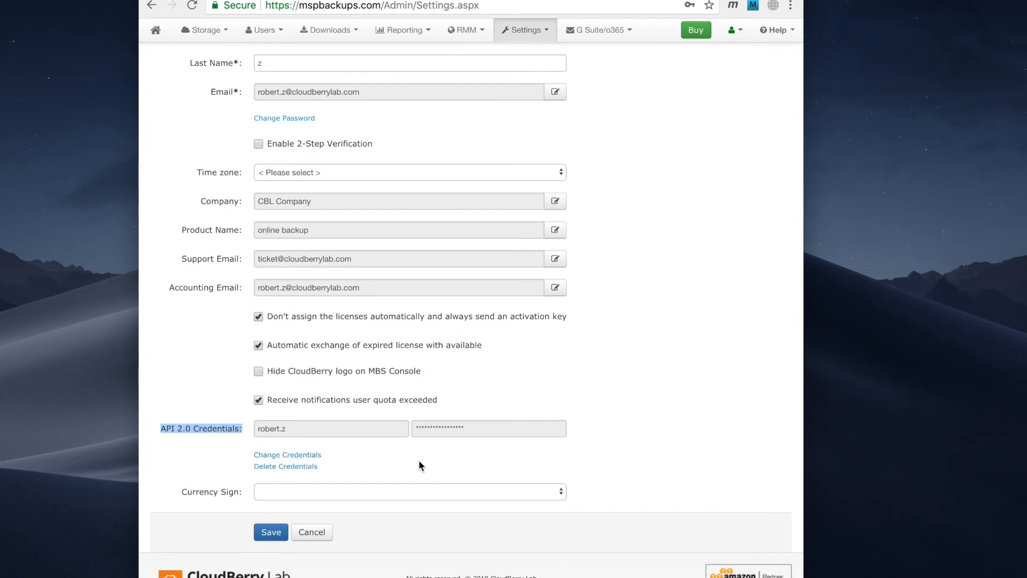
{"action": "mouse_move", "coordinate": [607, 394]}
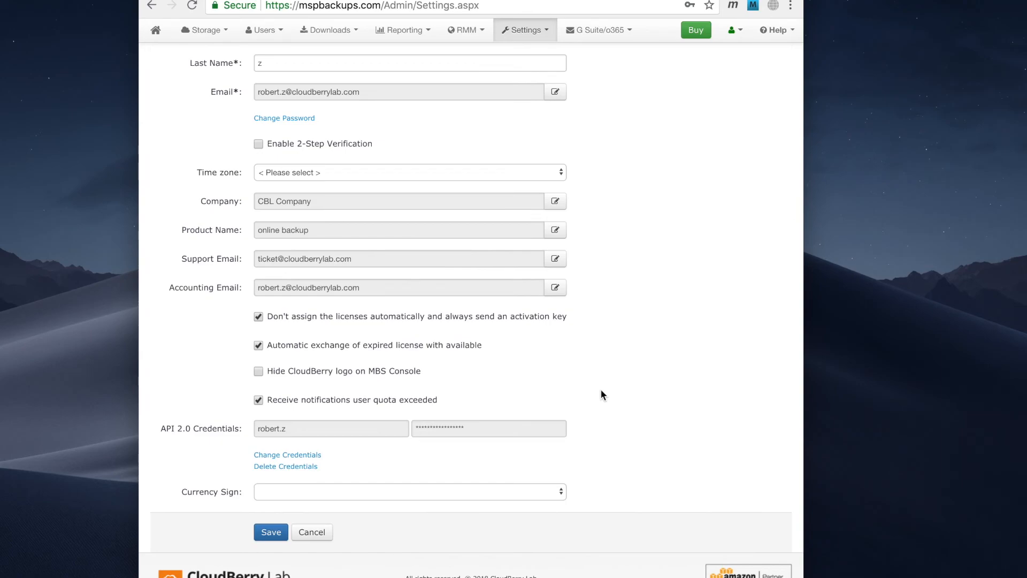
{"action": "mouse_move", "coordinate": [598, 399]}
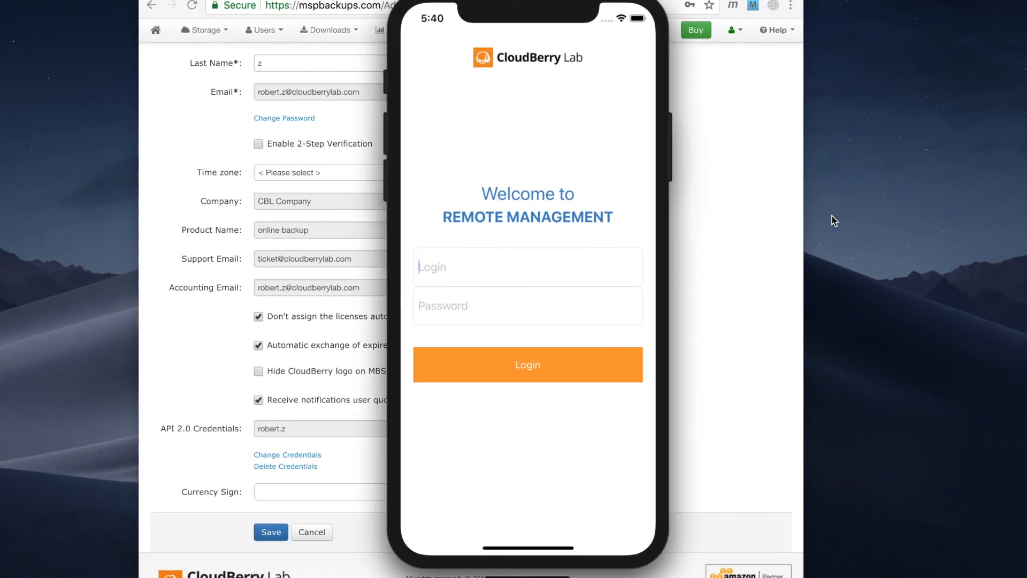
{"action": "left_click", "coordinate": [527, 364]}
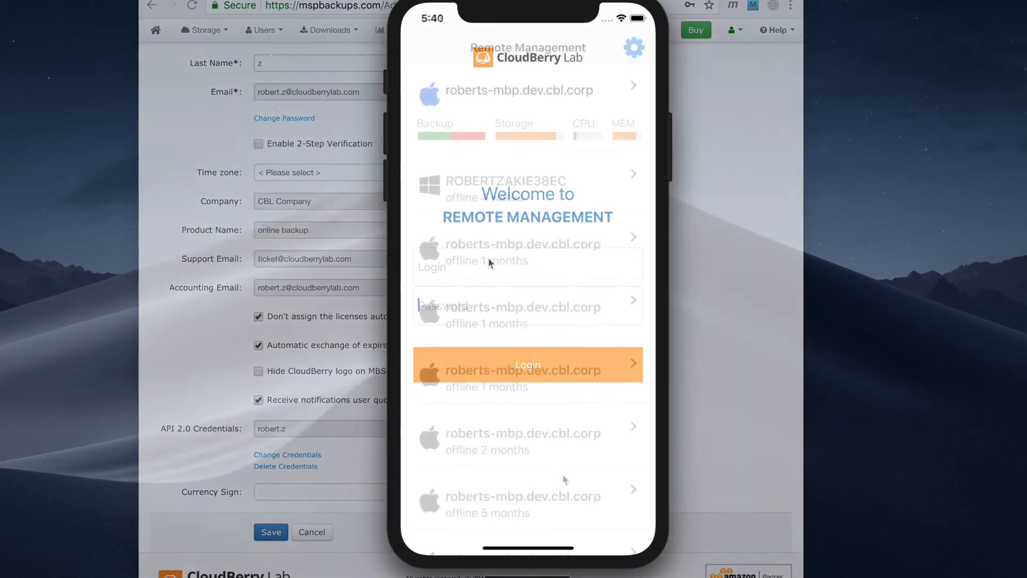